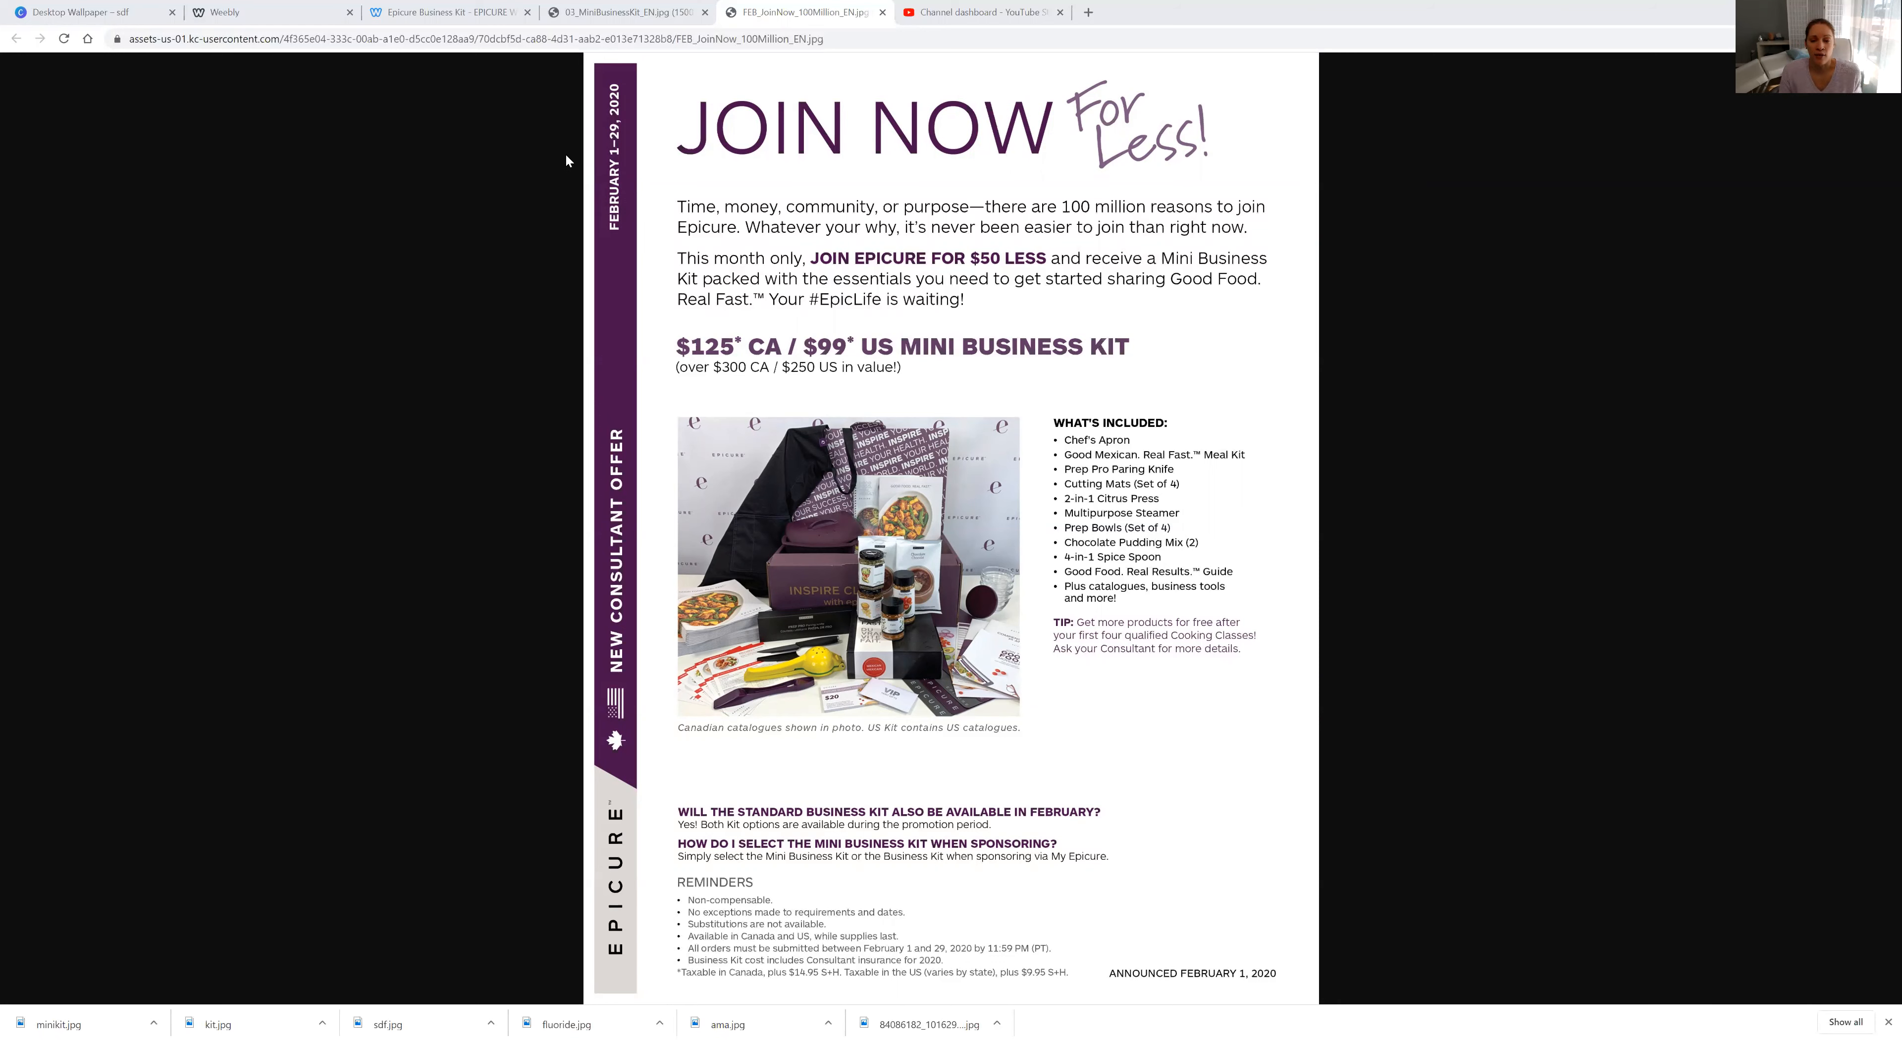
mouse_move(958, 435)
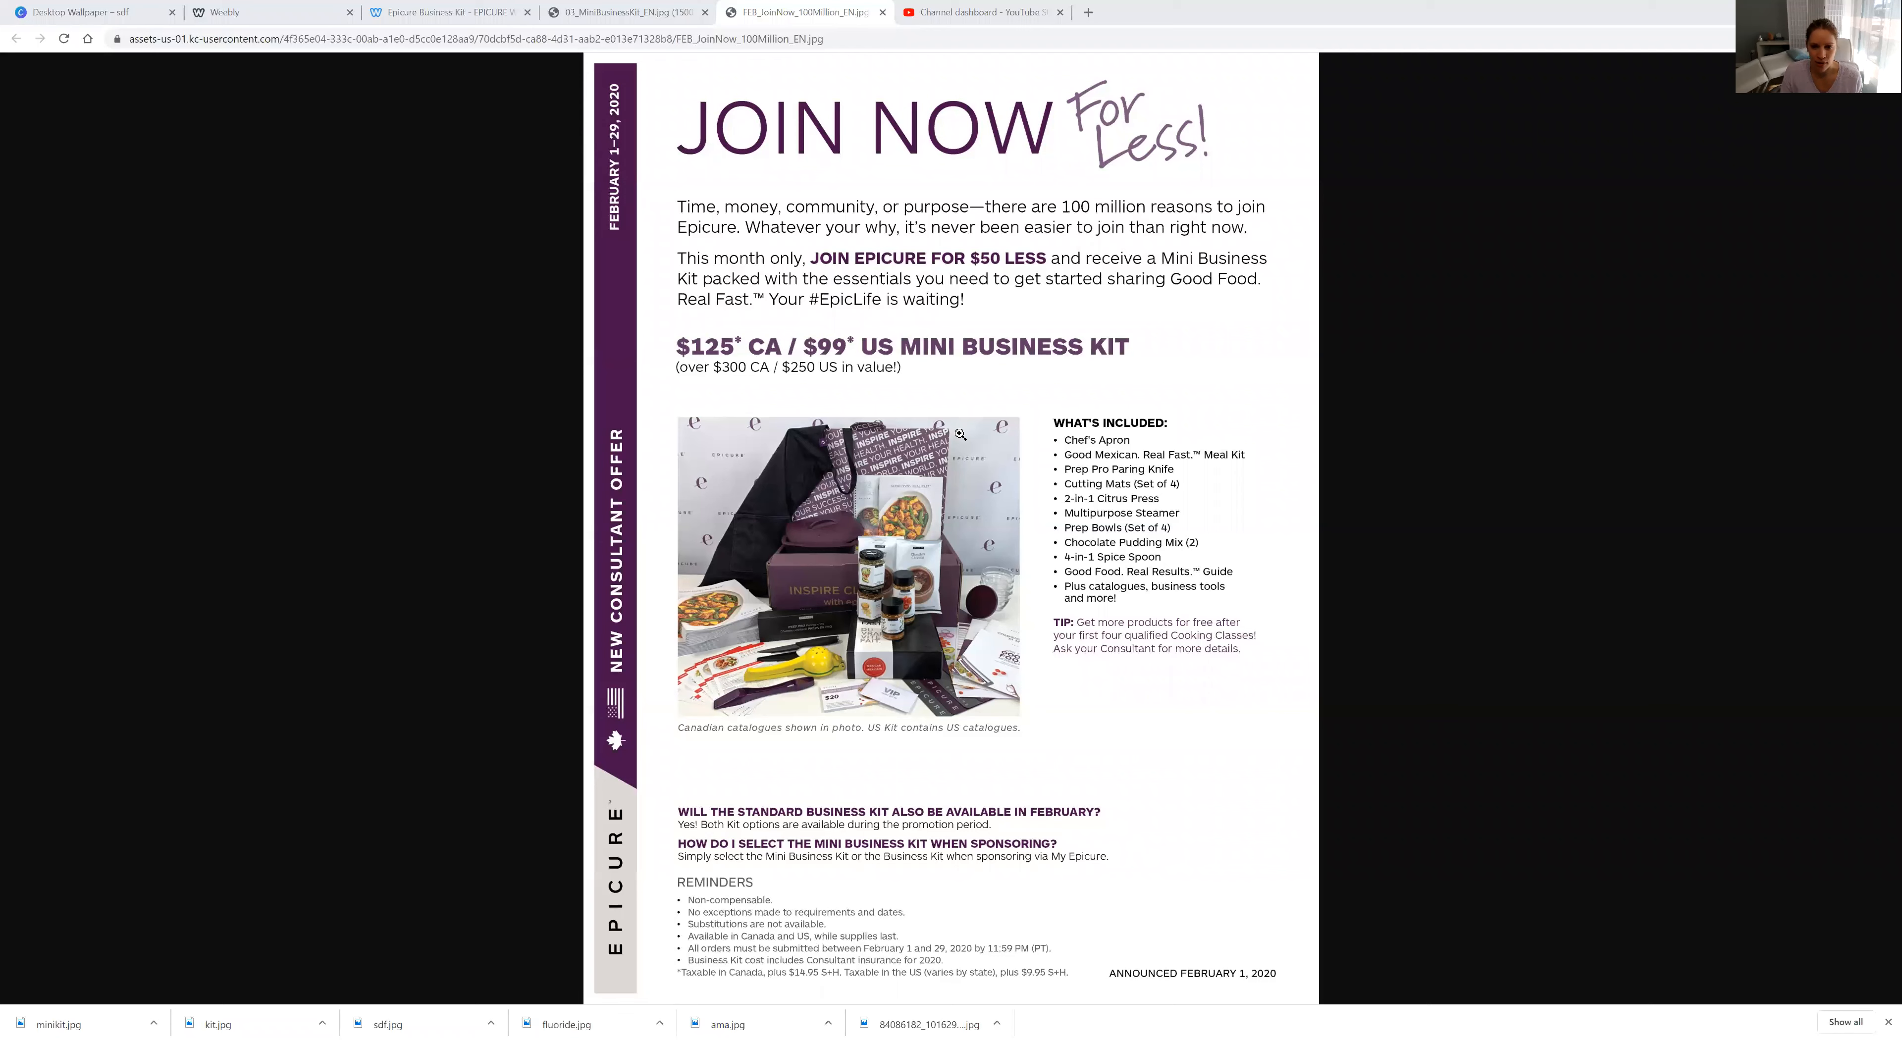
mouse_move(845, 540)
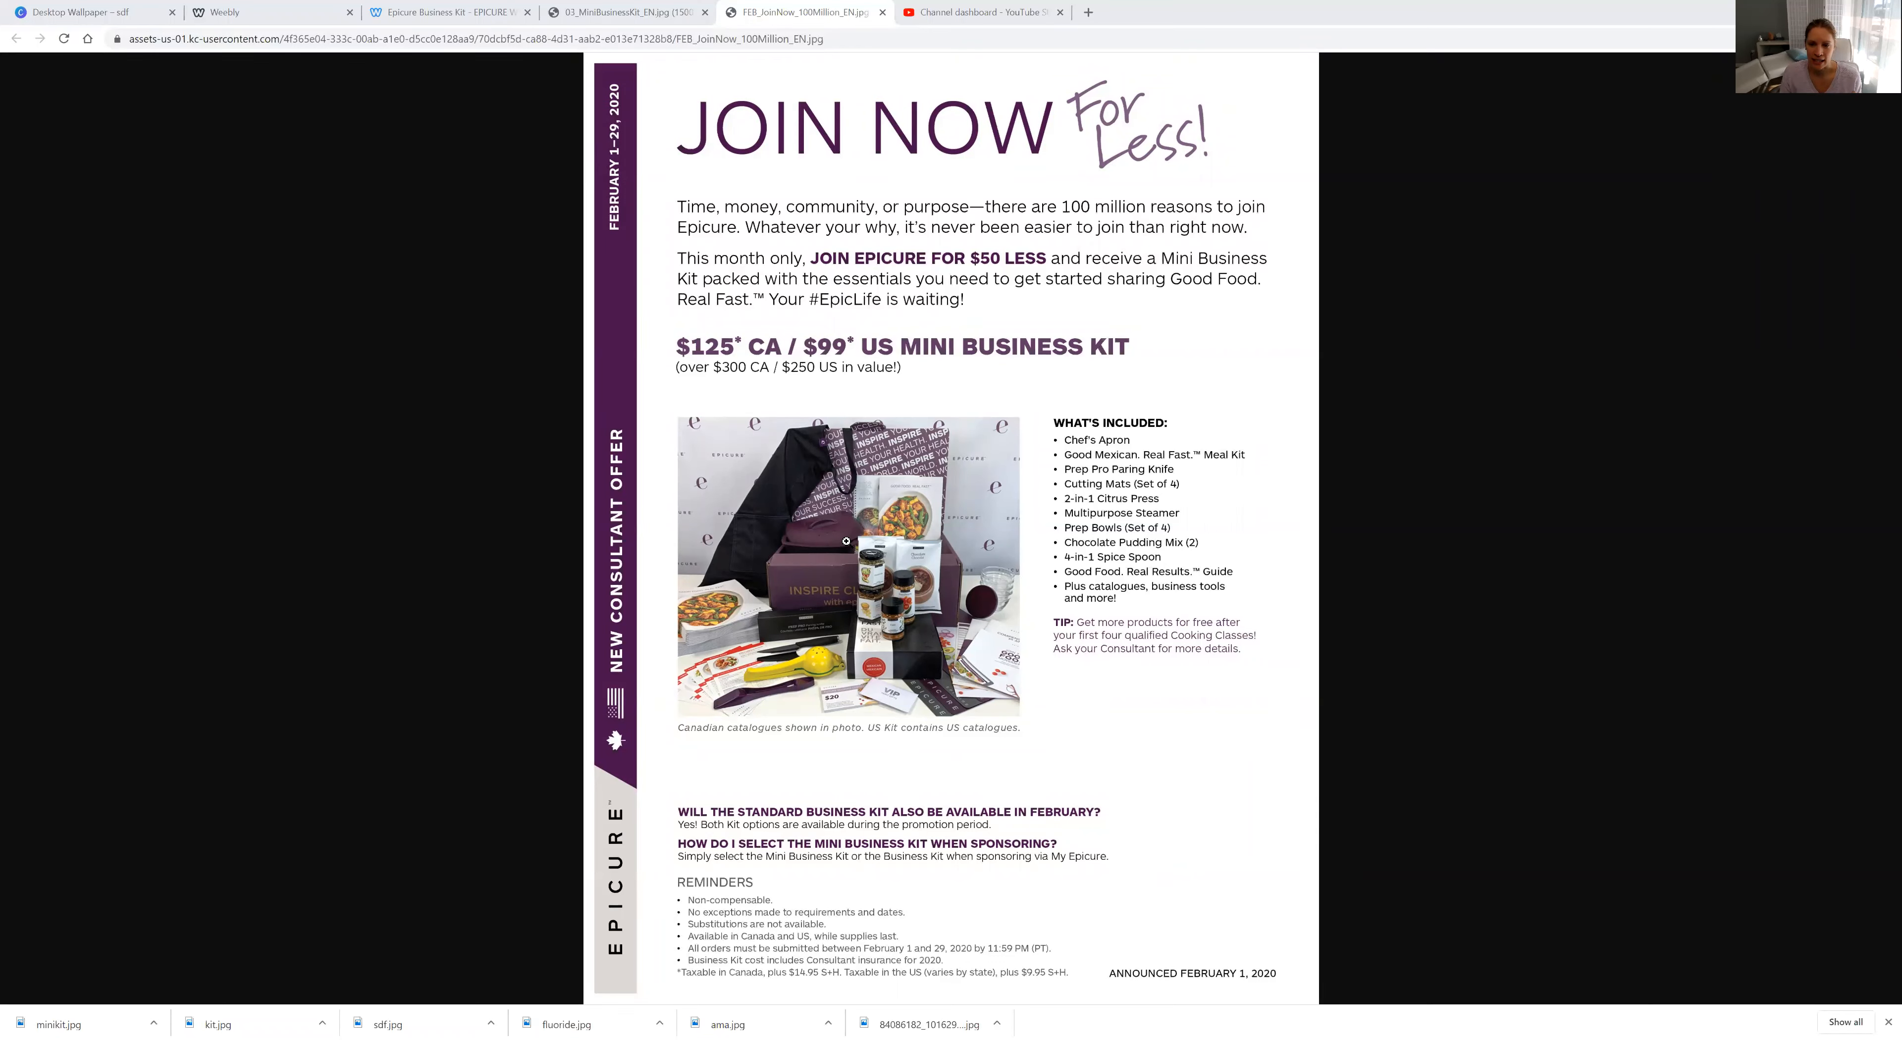
mouse_move(785, 544)
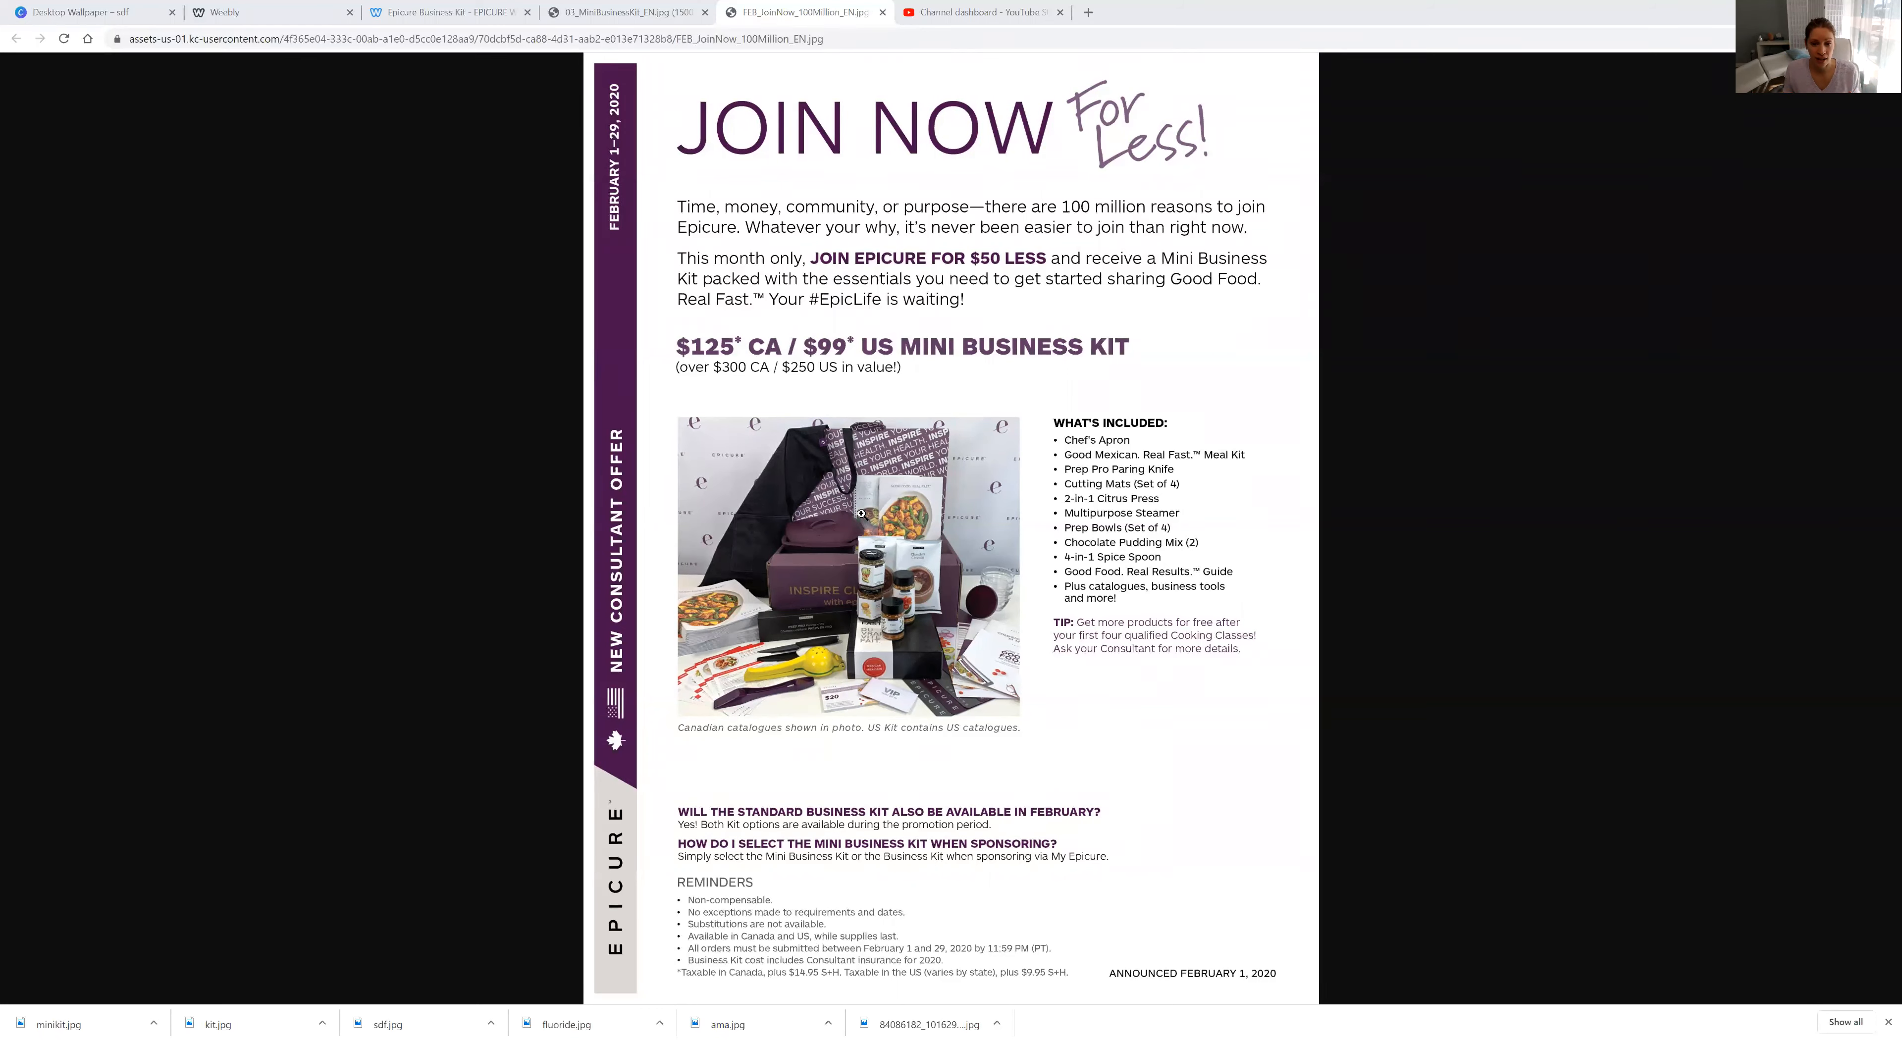
mouse_move(919, 504)
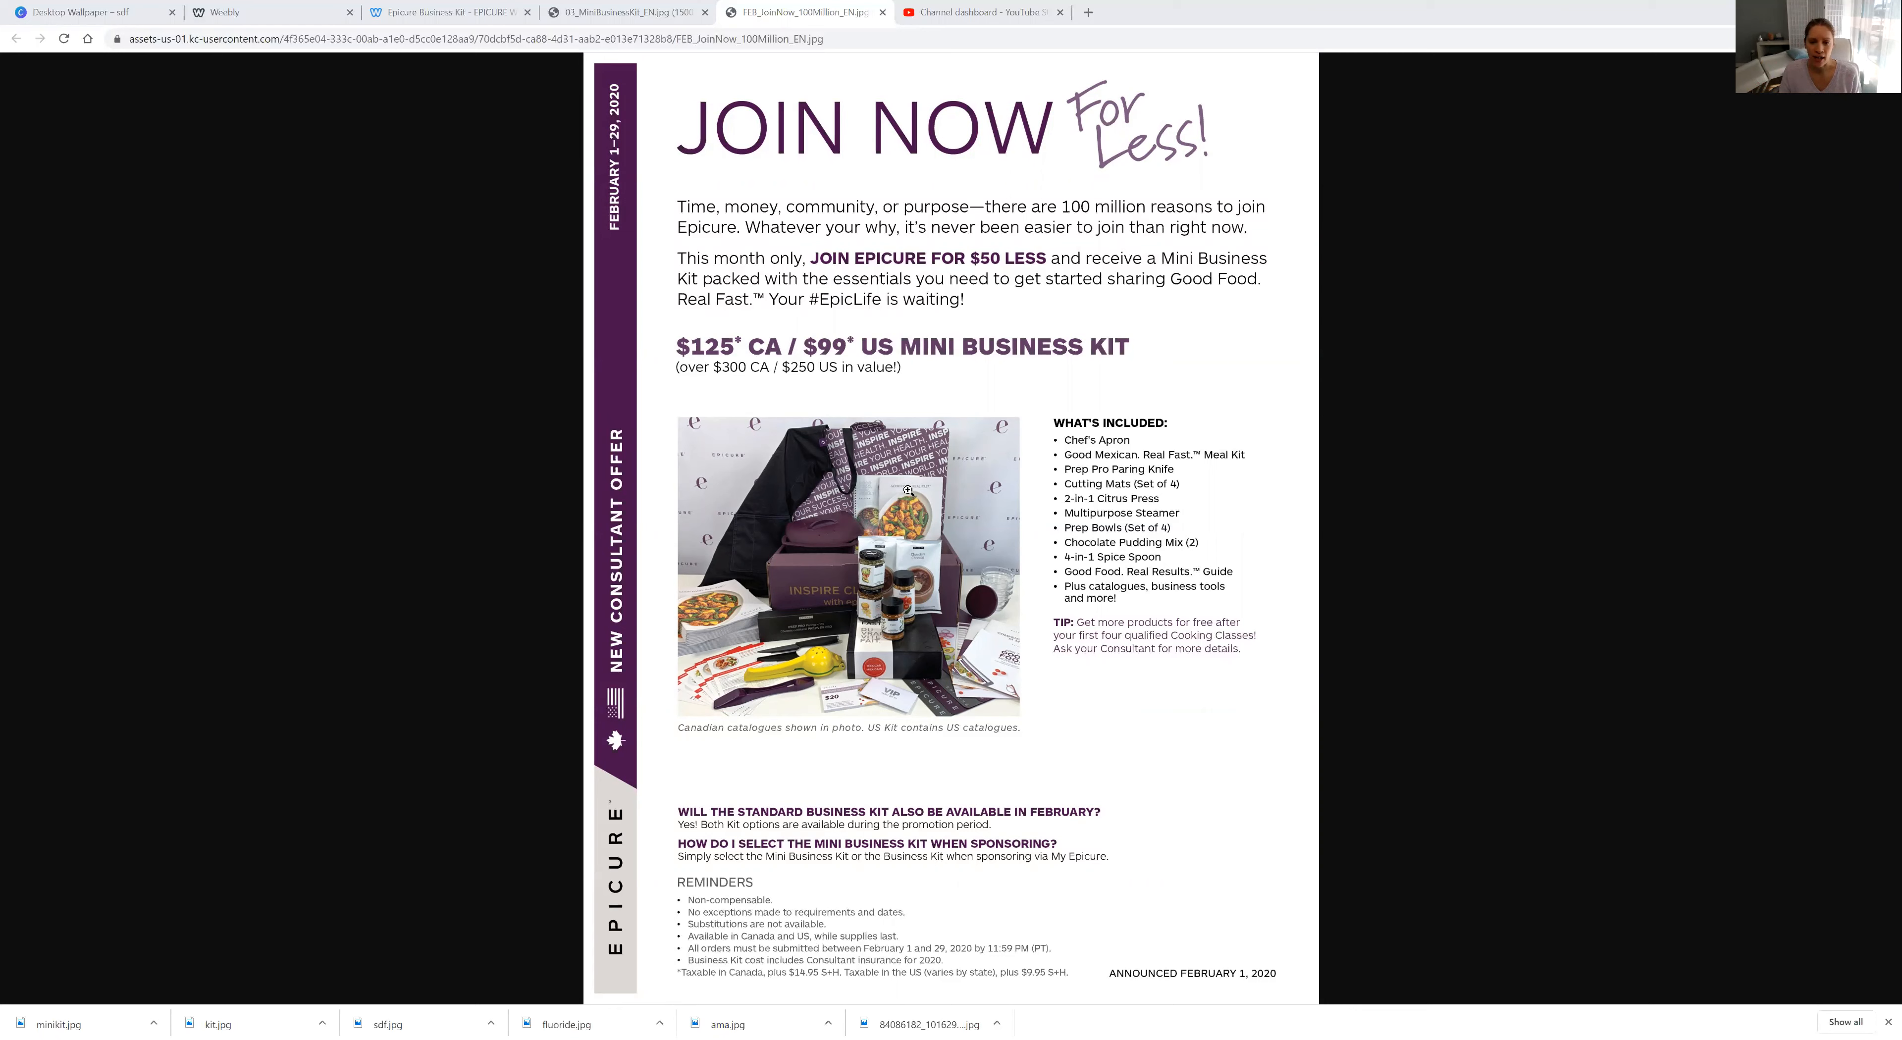
mouse_move(910, 499)
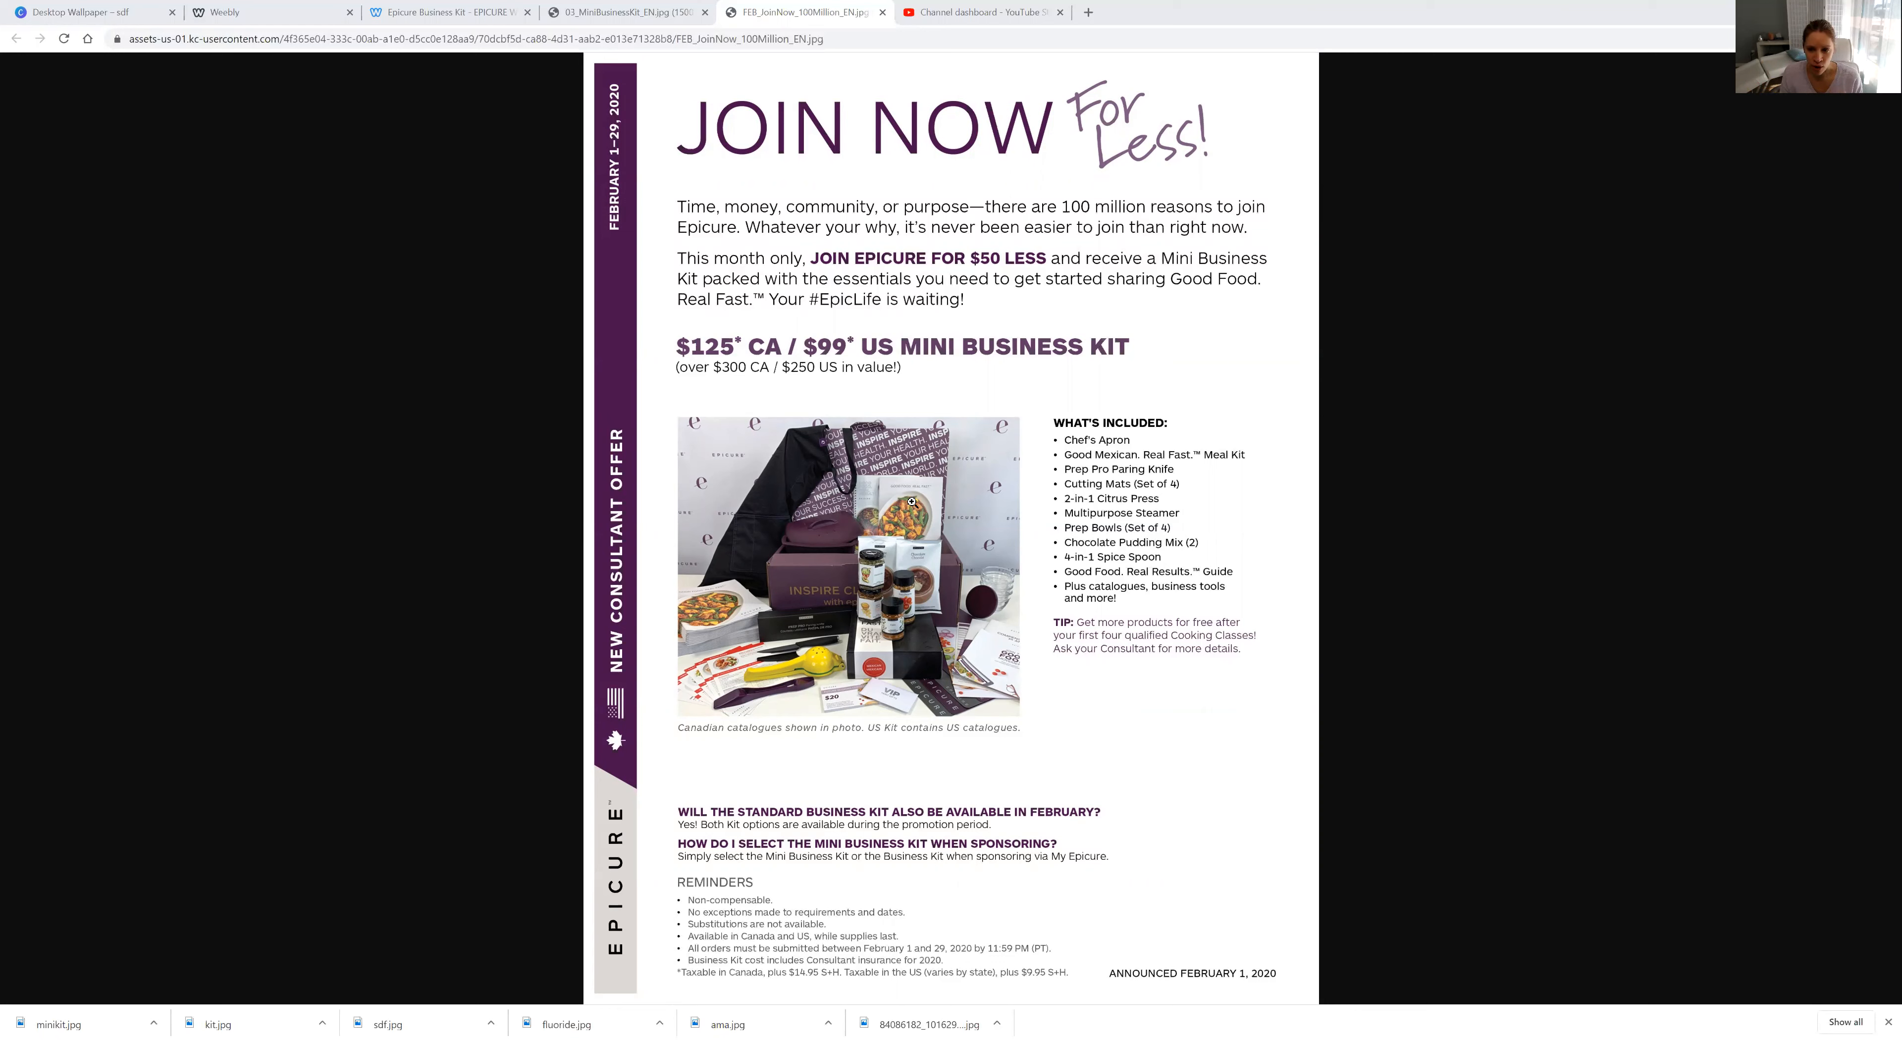
mouse_move(1231, 455)
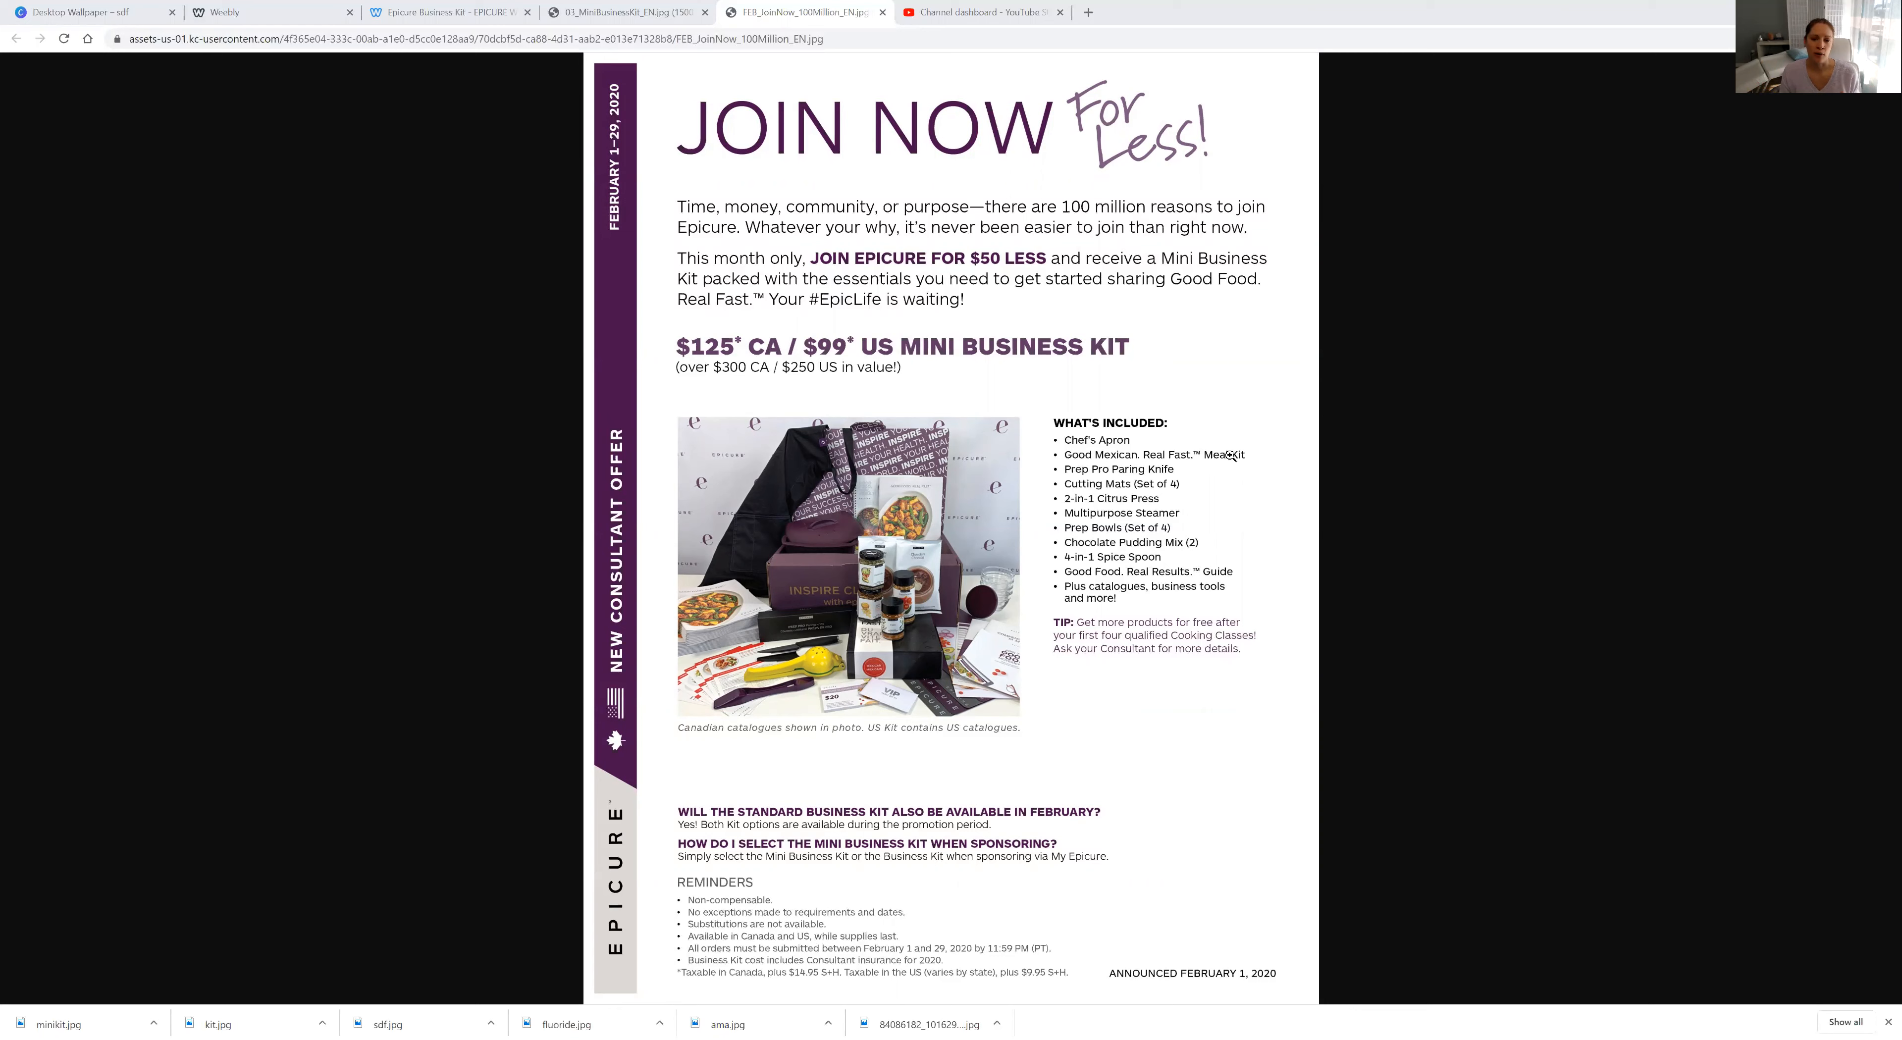
mouse_move(1221, 487)
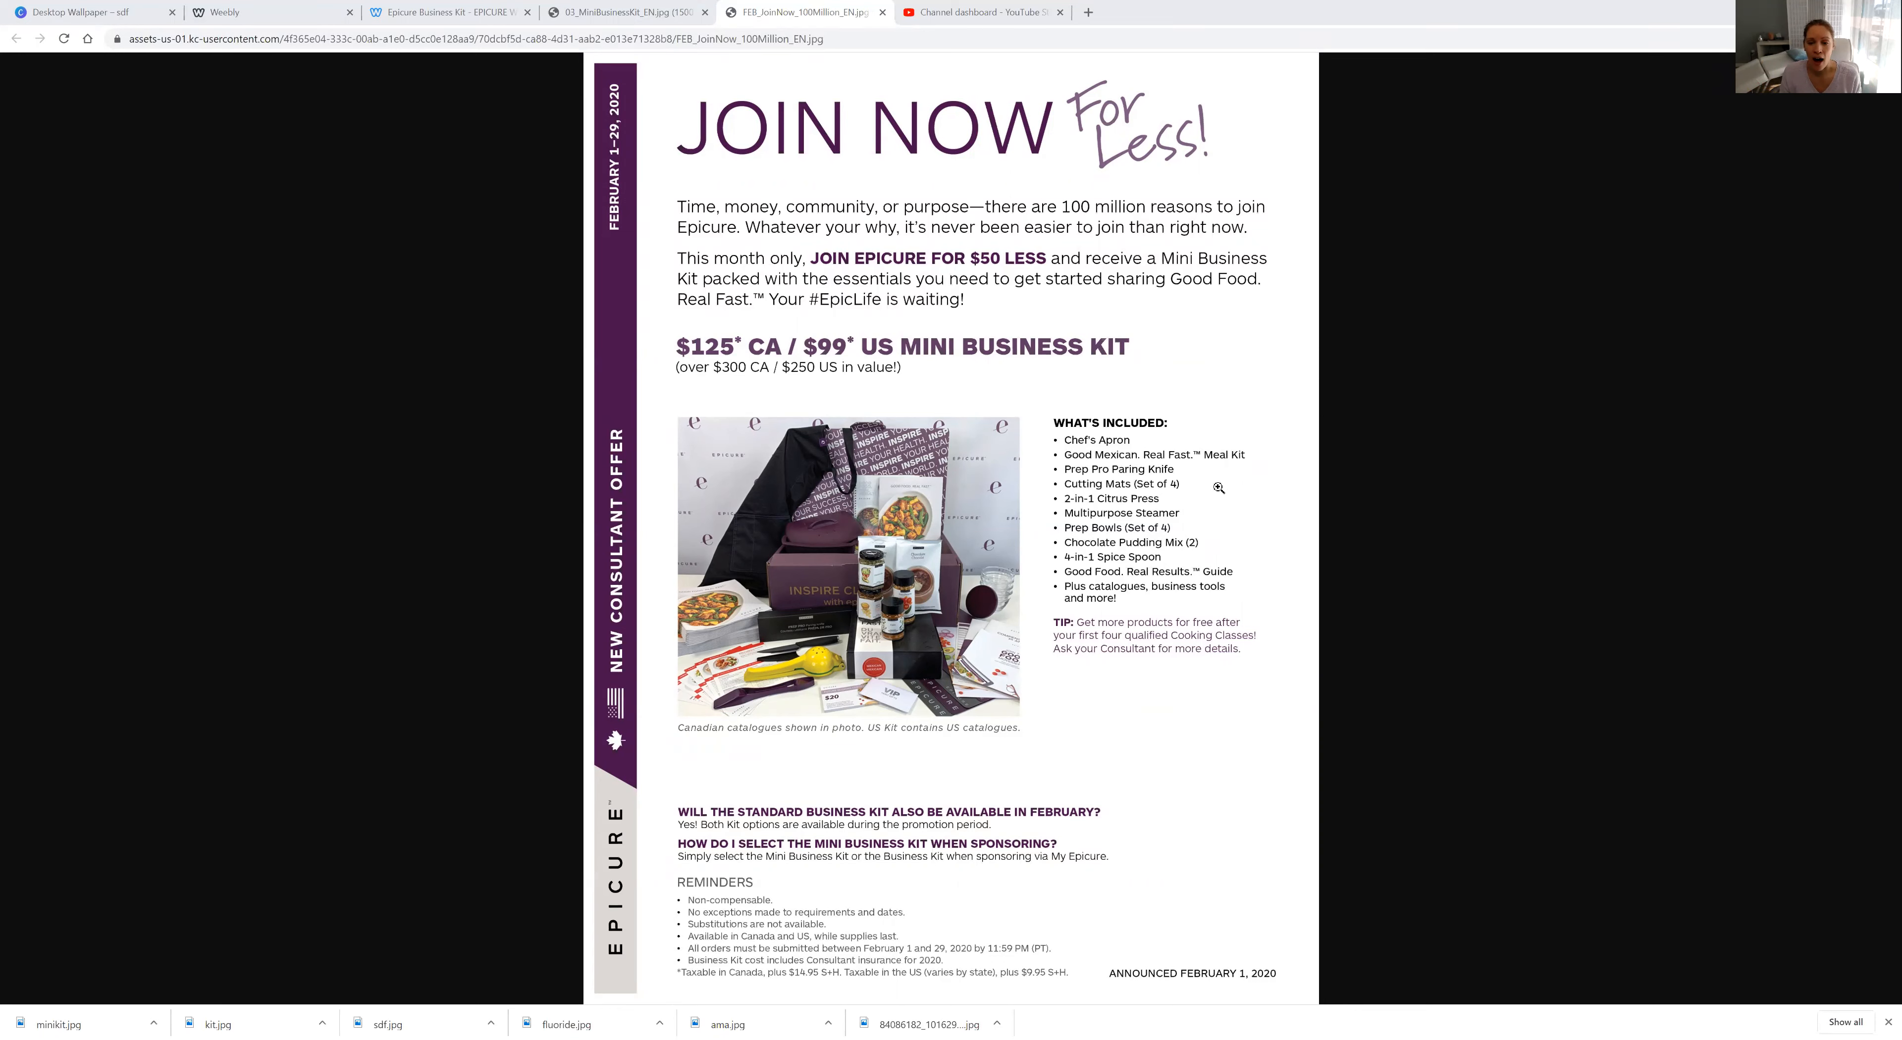
mouse_move(781, 412)
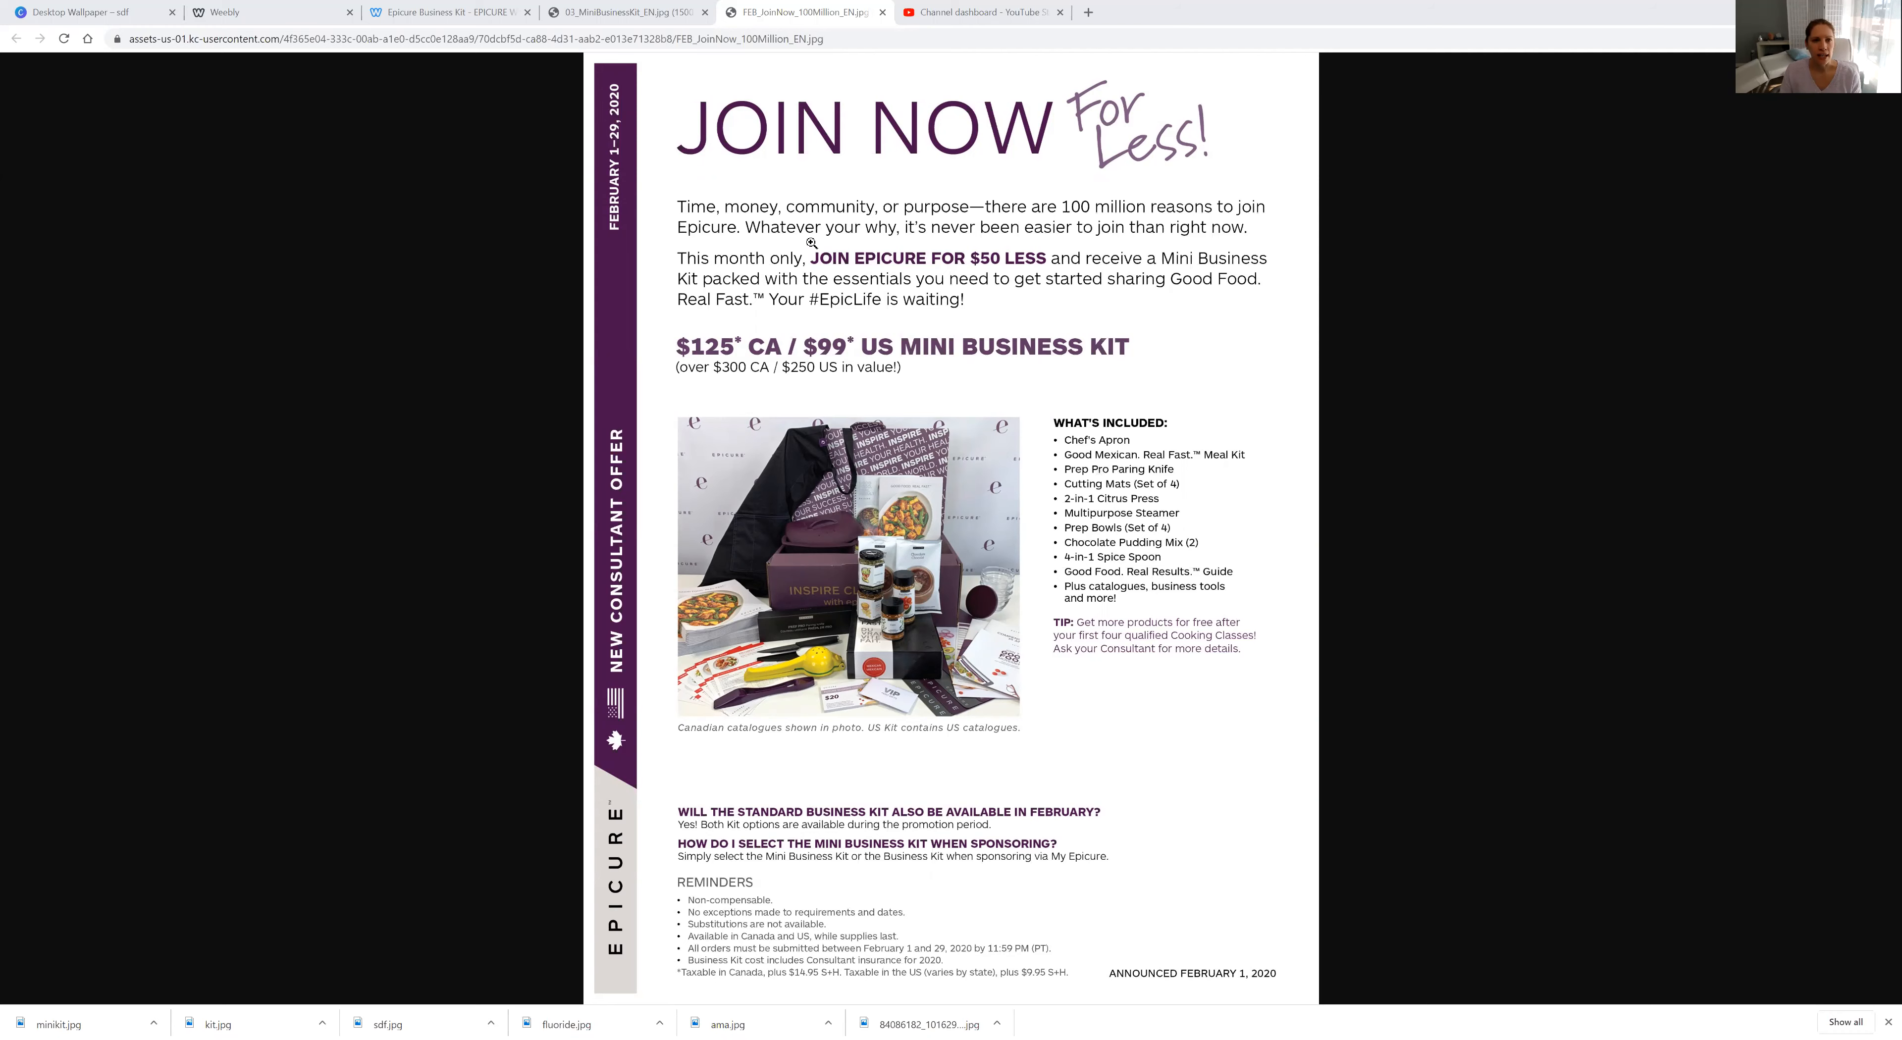
mouse_move(689, 231)
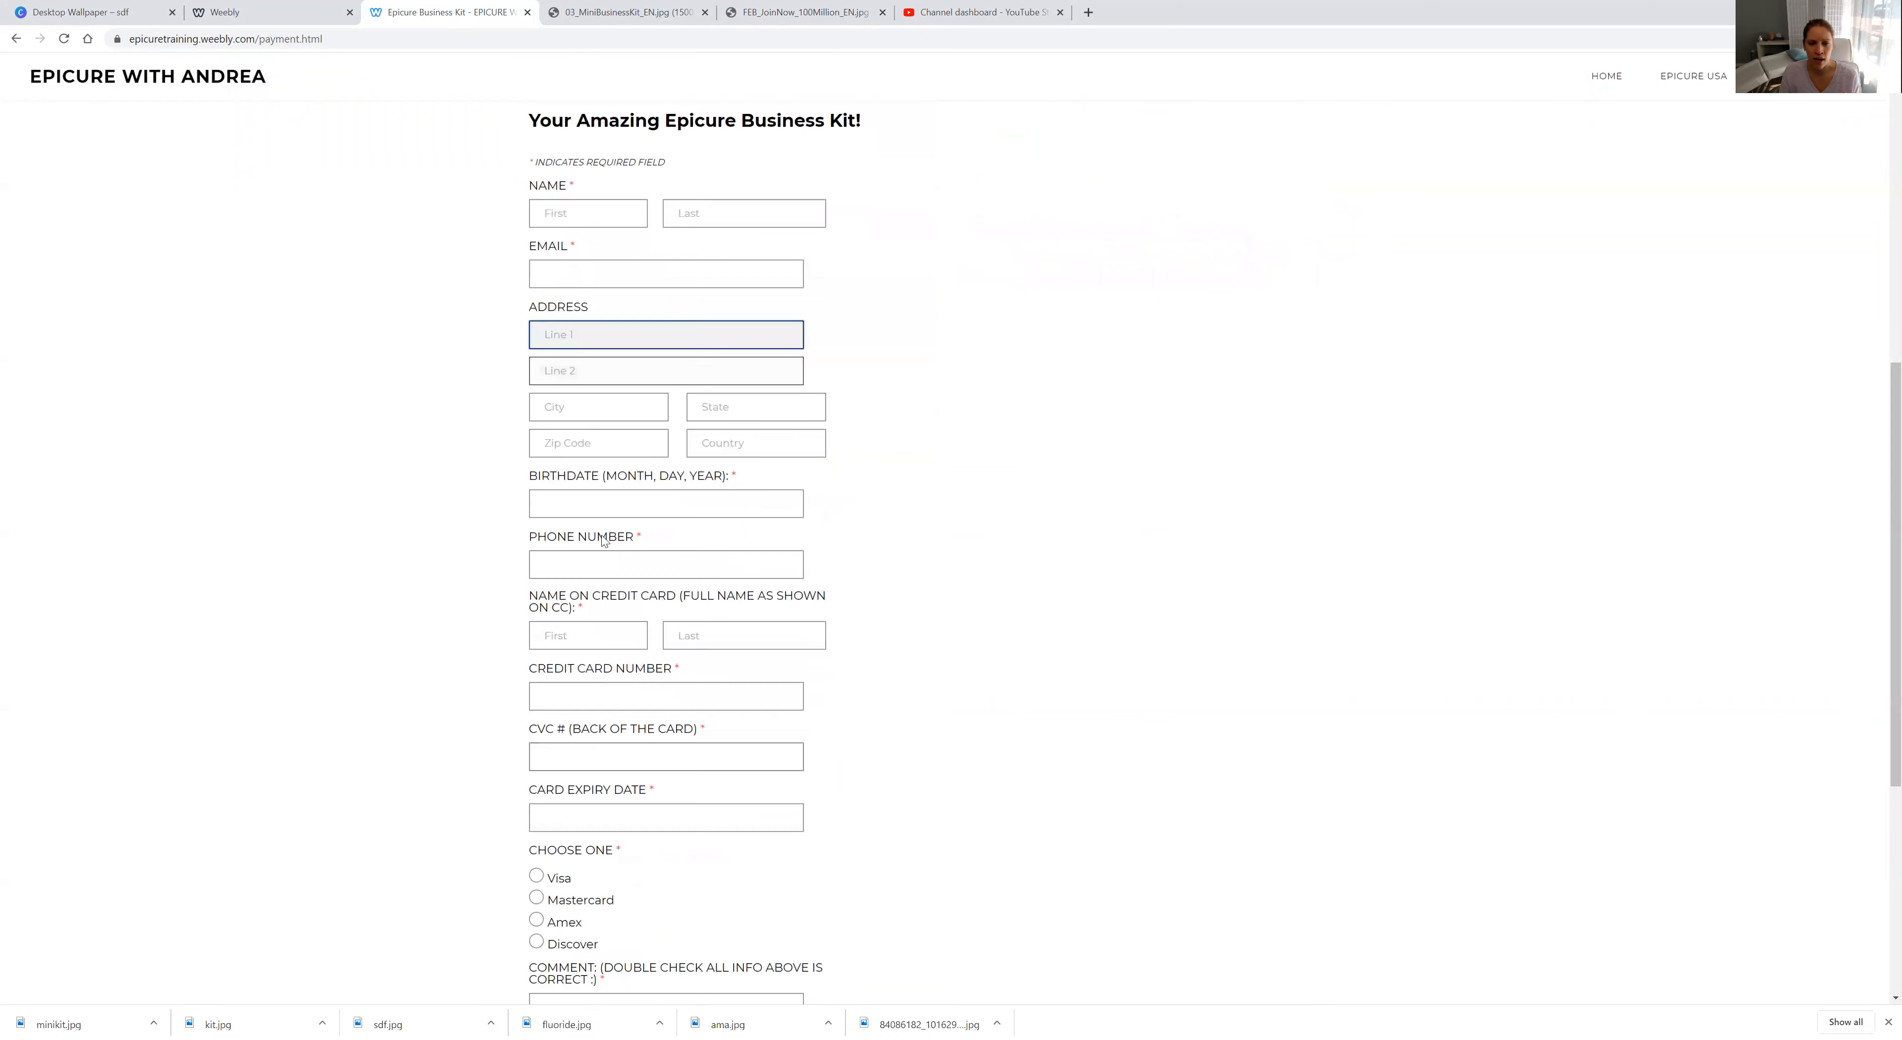
Step: Review the payment form down to its empty comment box and focus that box
scroll(down, 3)
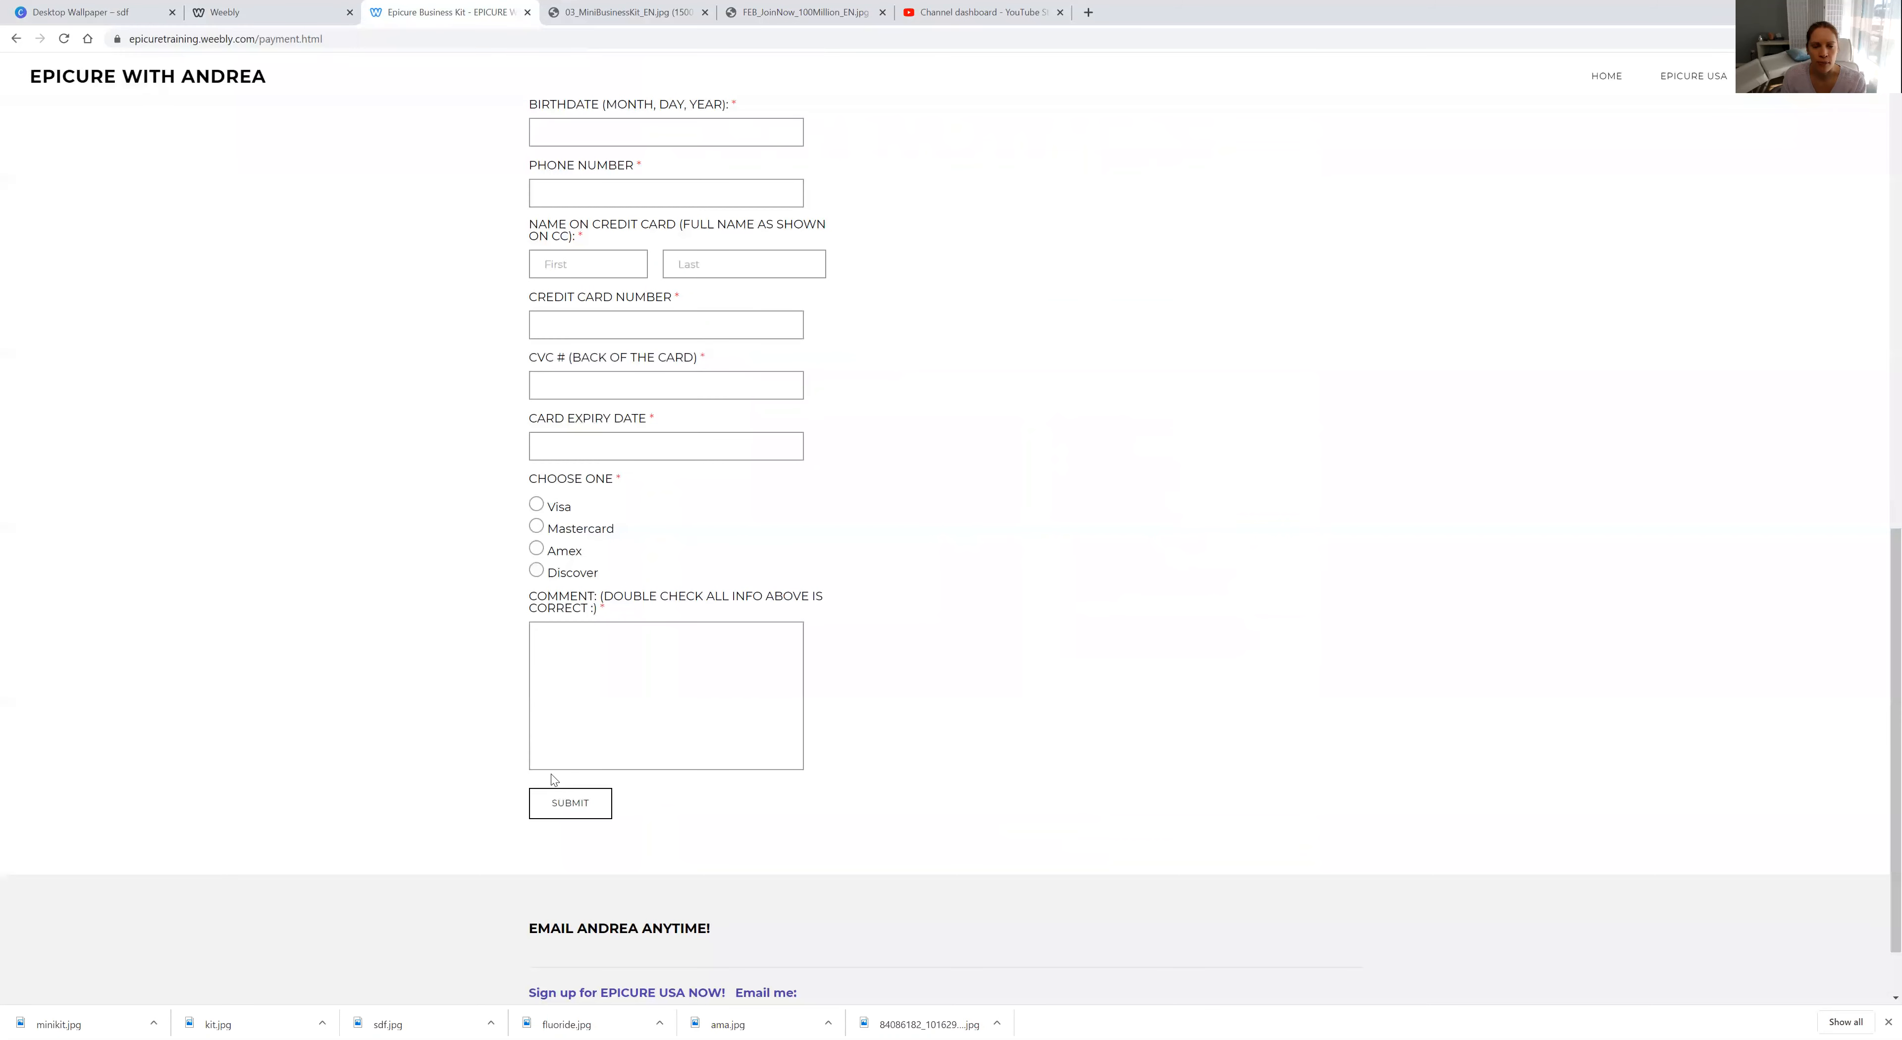
click(664, 695)
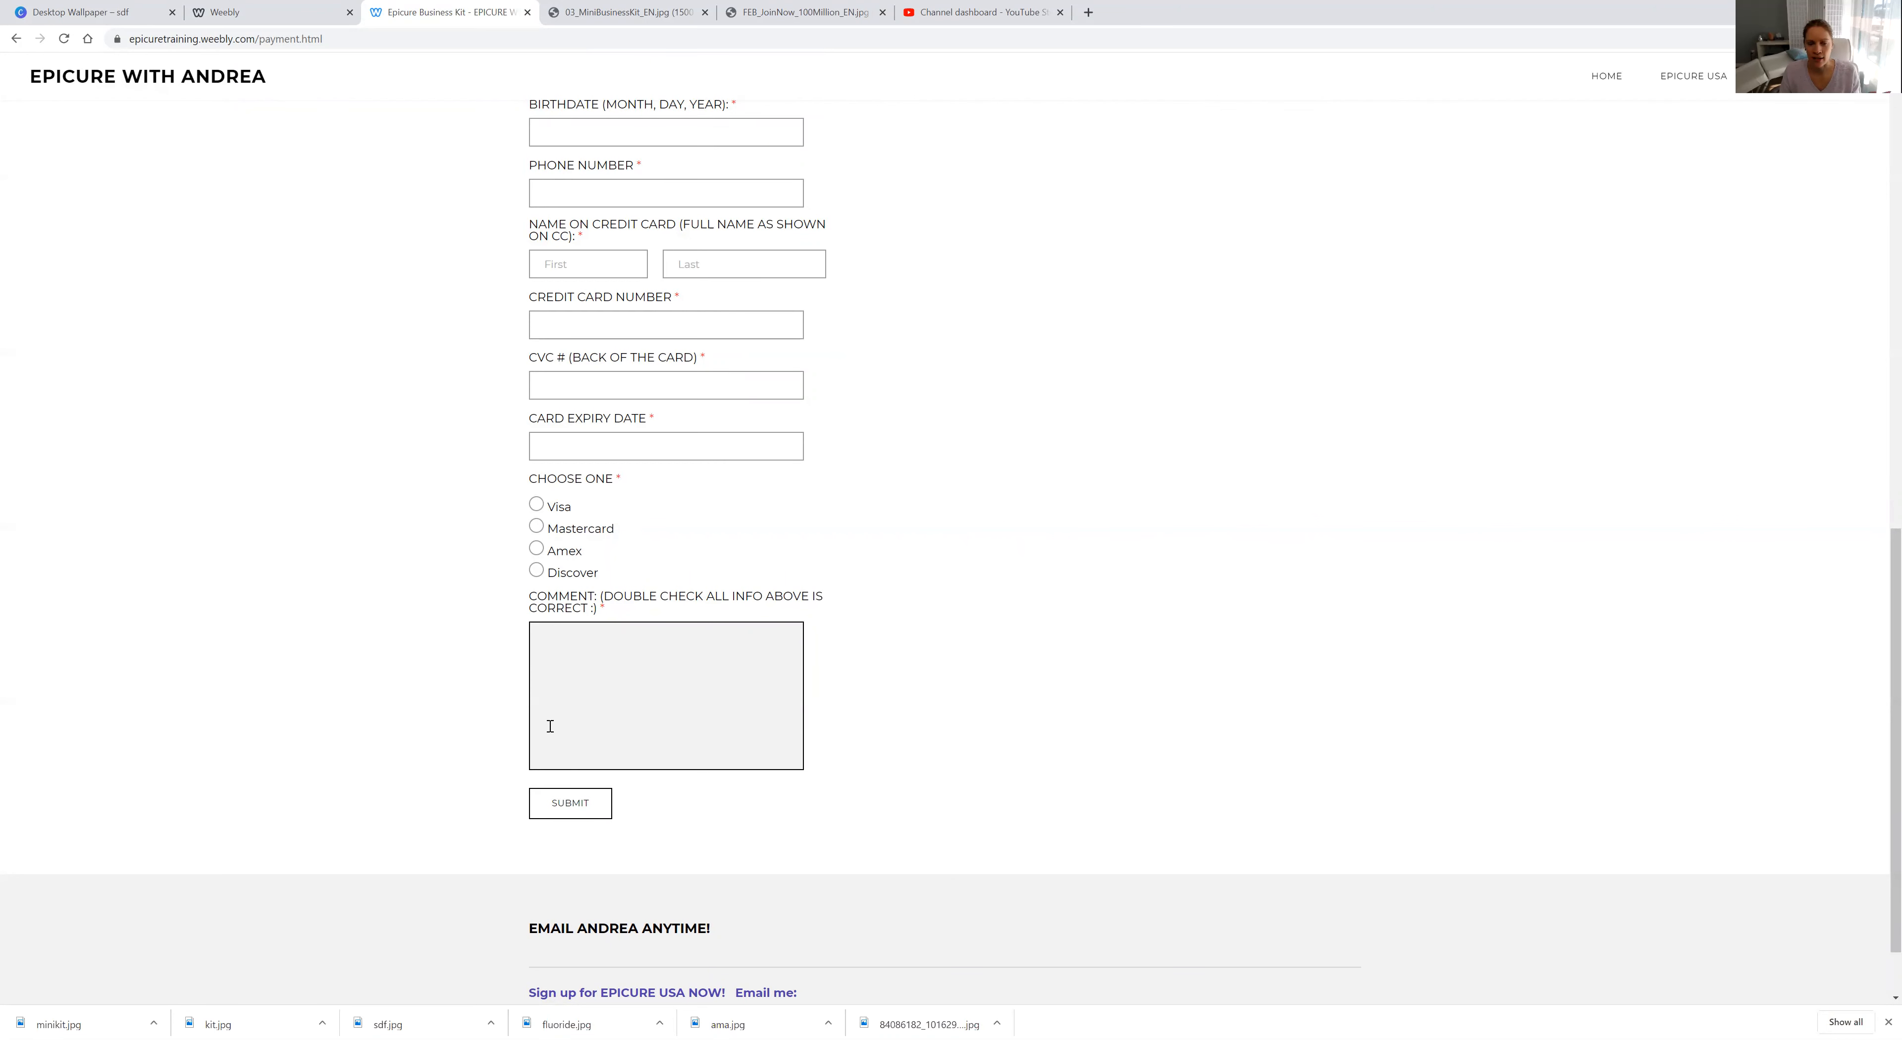
mouse_move(444, 370)
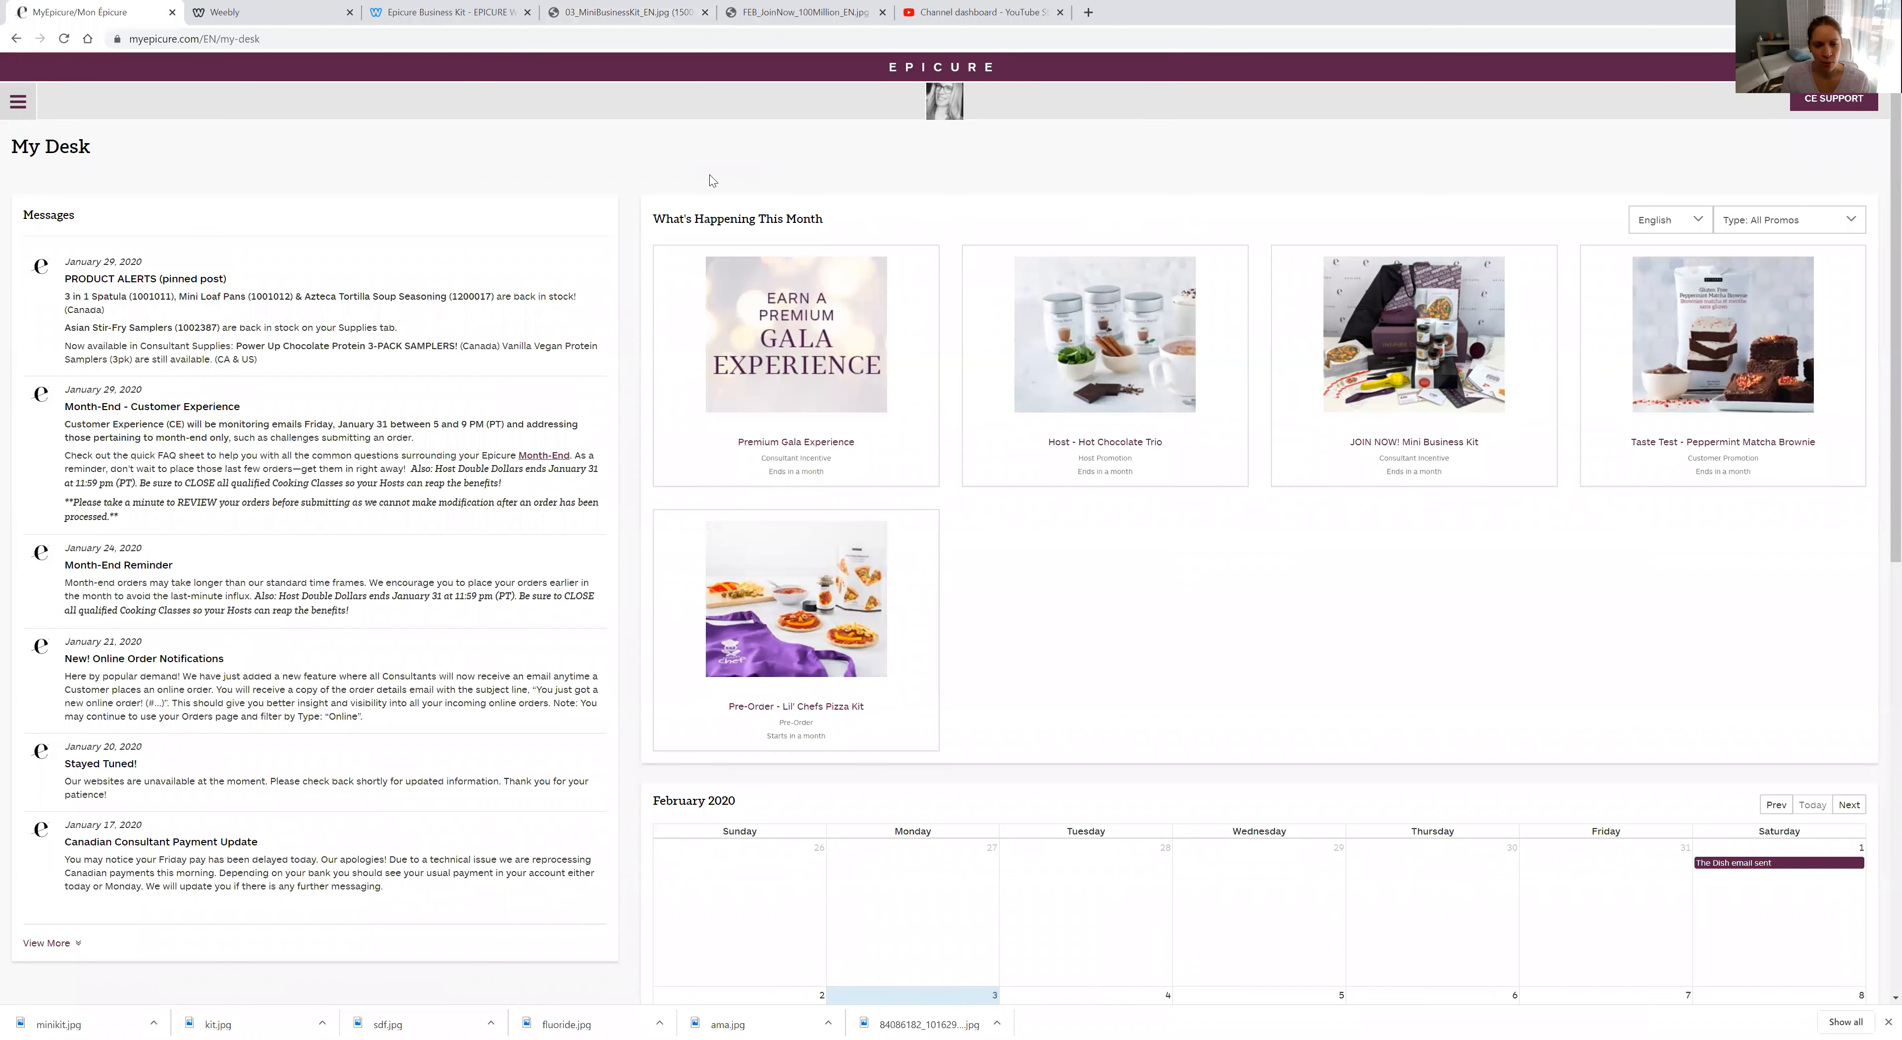
mouse_move(644, 163)
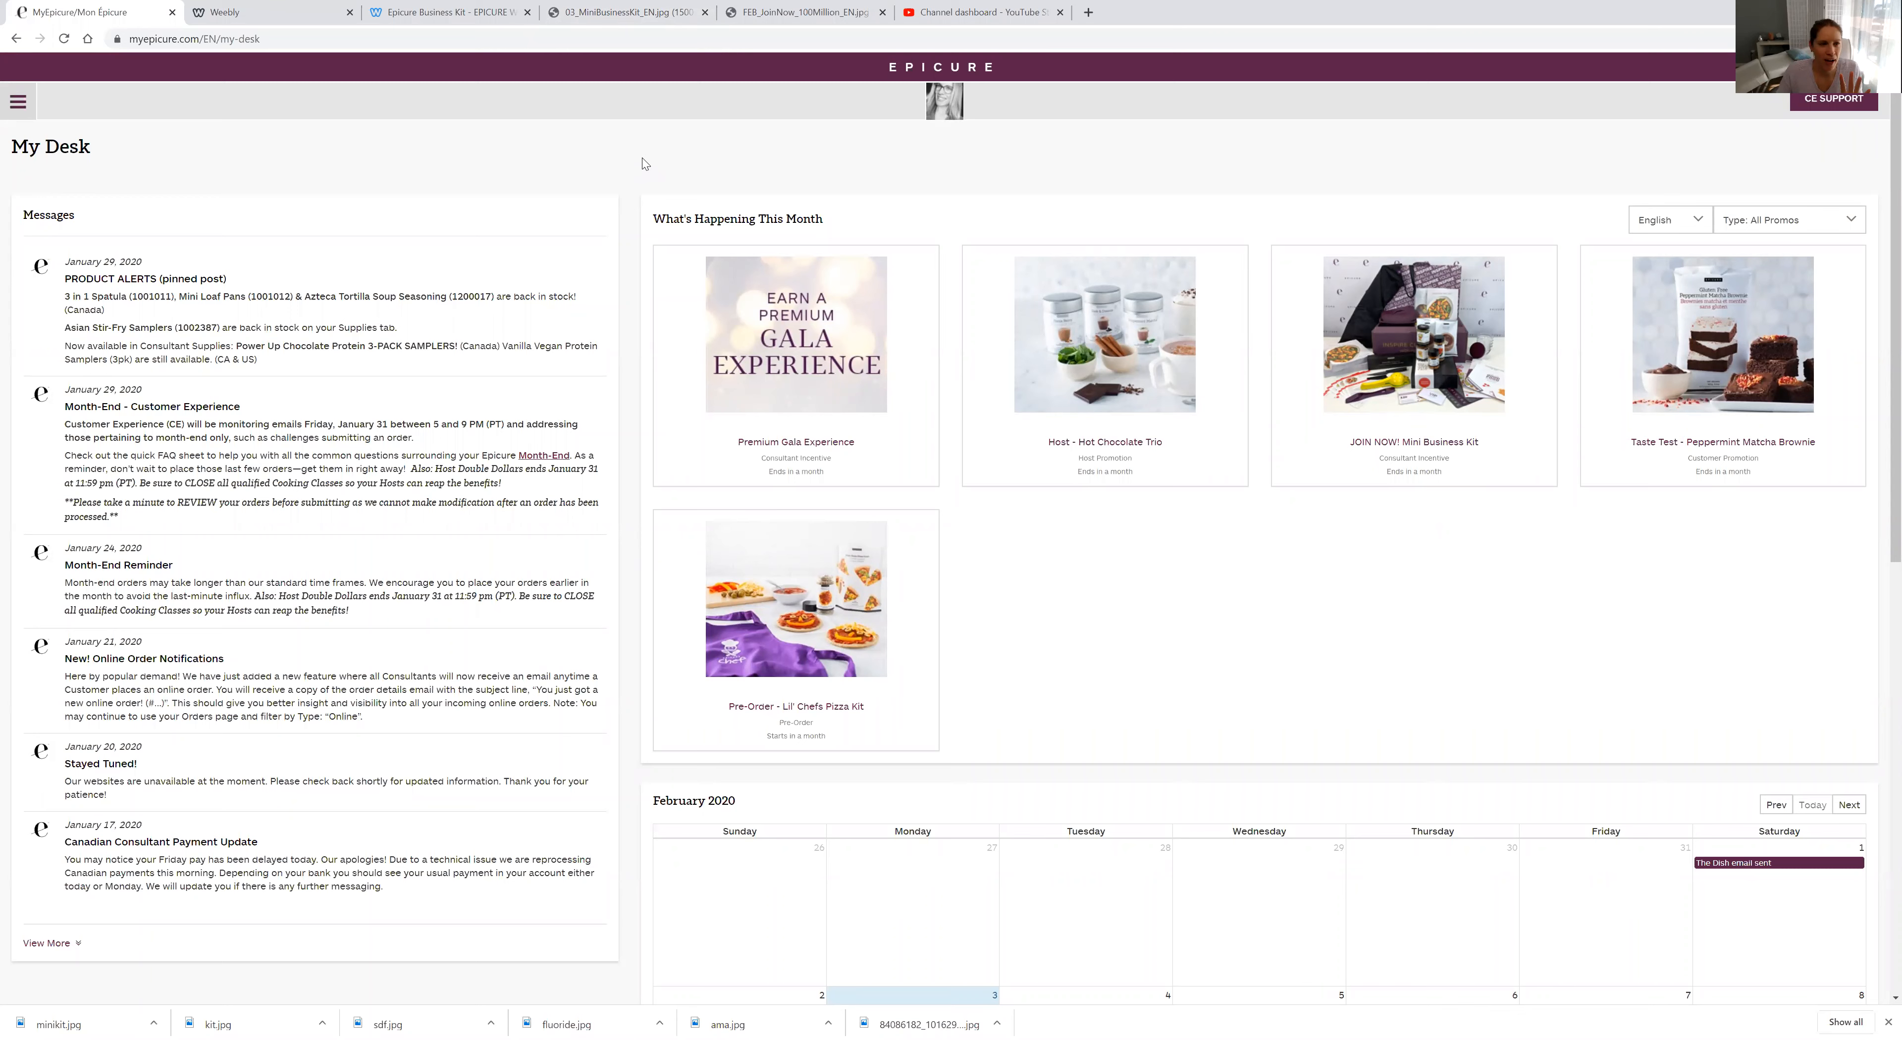
Step: Navigate via the site menu to the Sponsoring page, glancing at the Weebly form tab in between
click(18, 101)
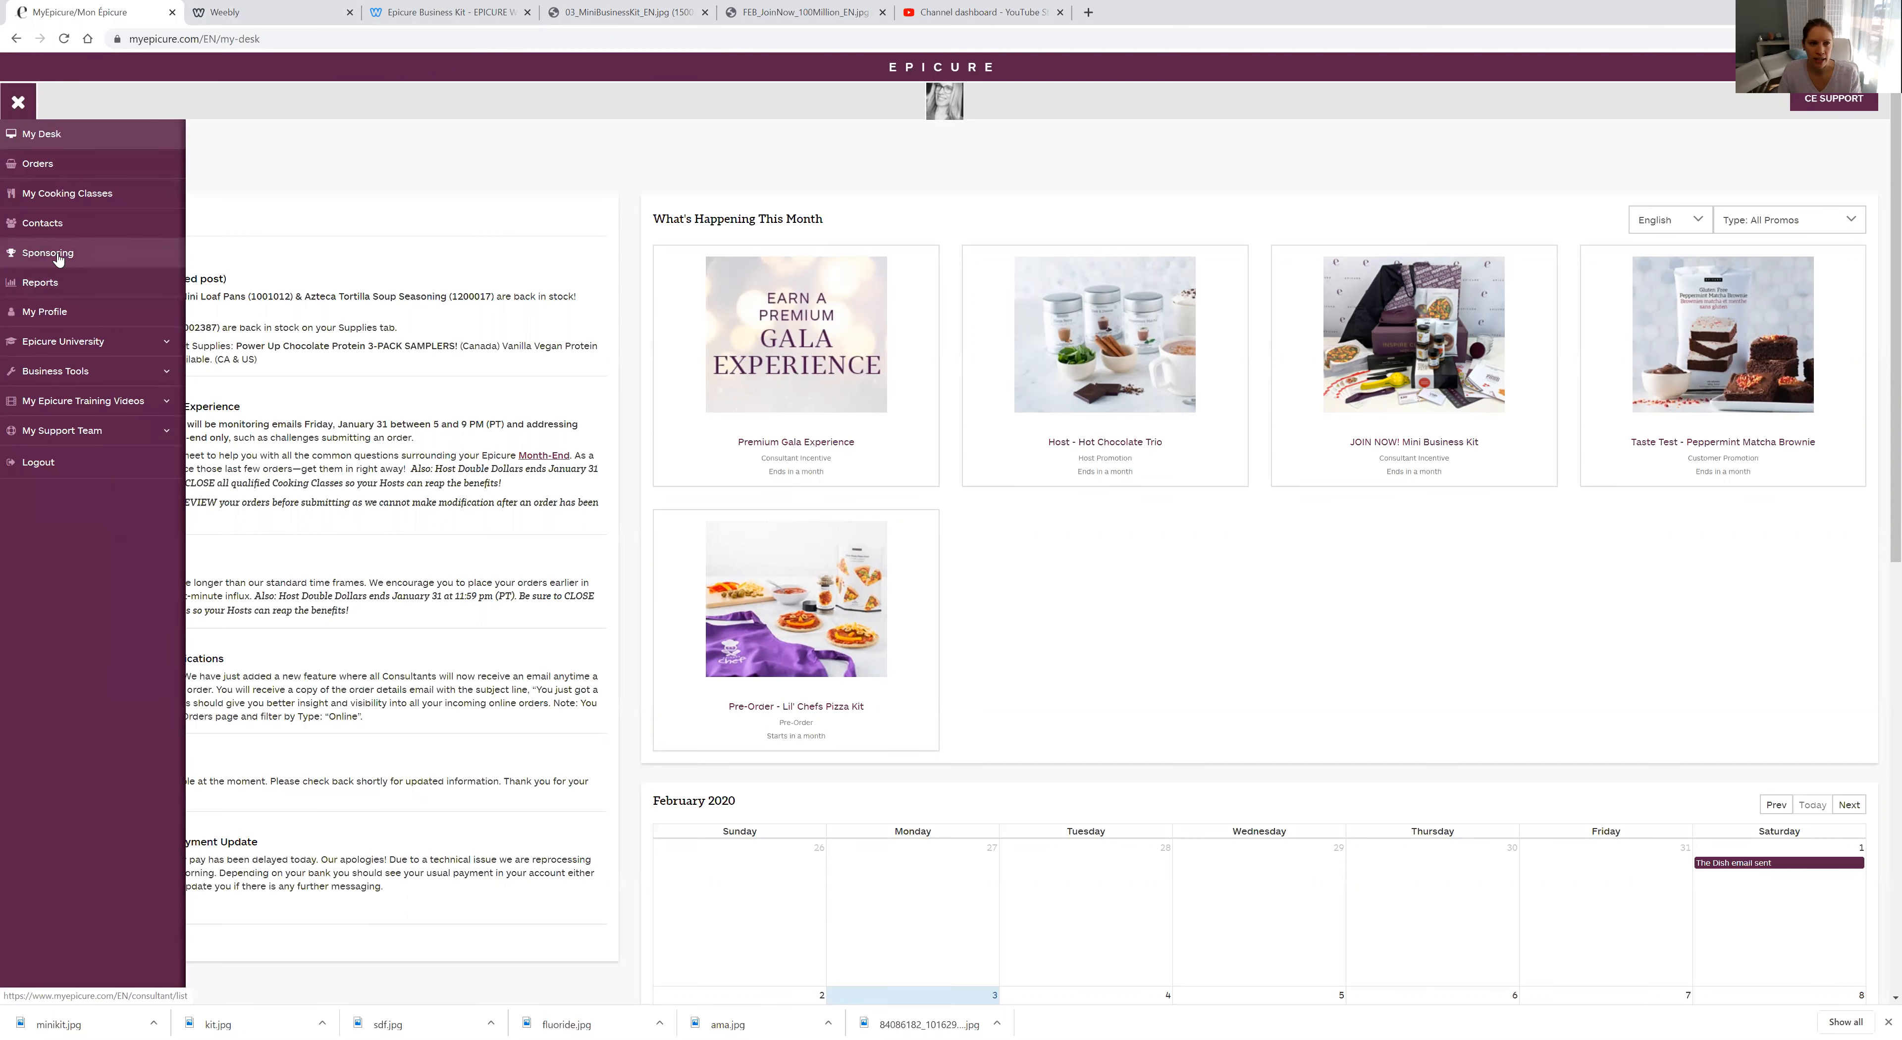
click(48, 253)
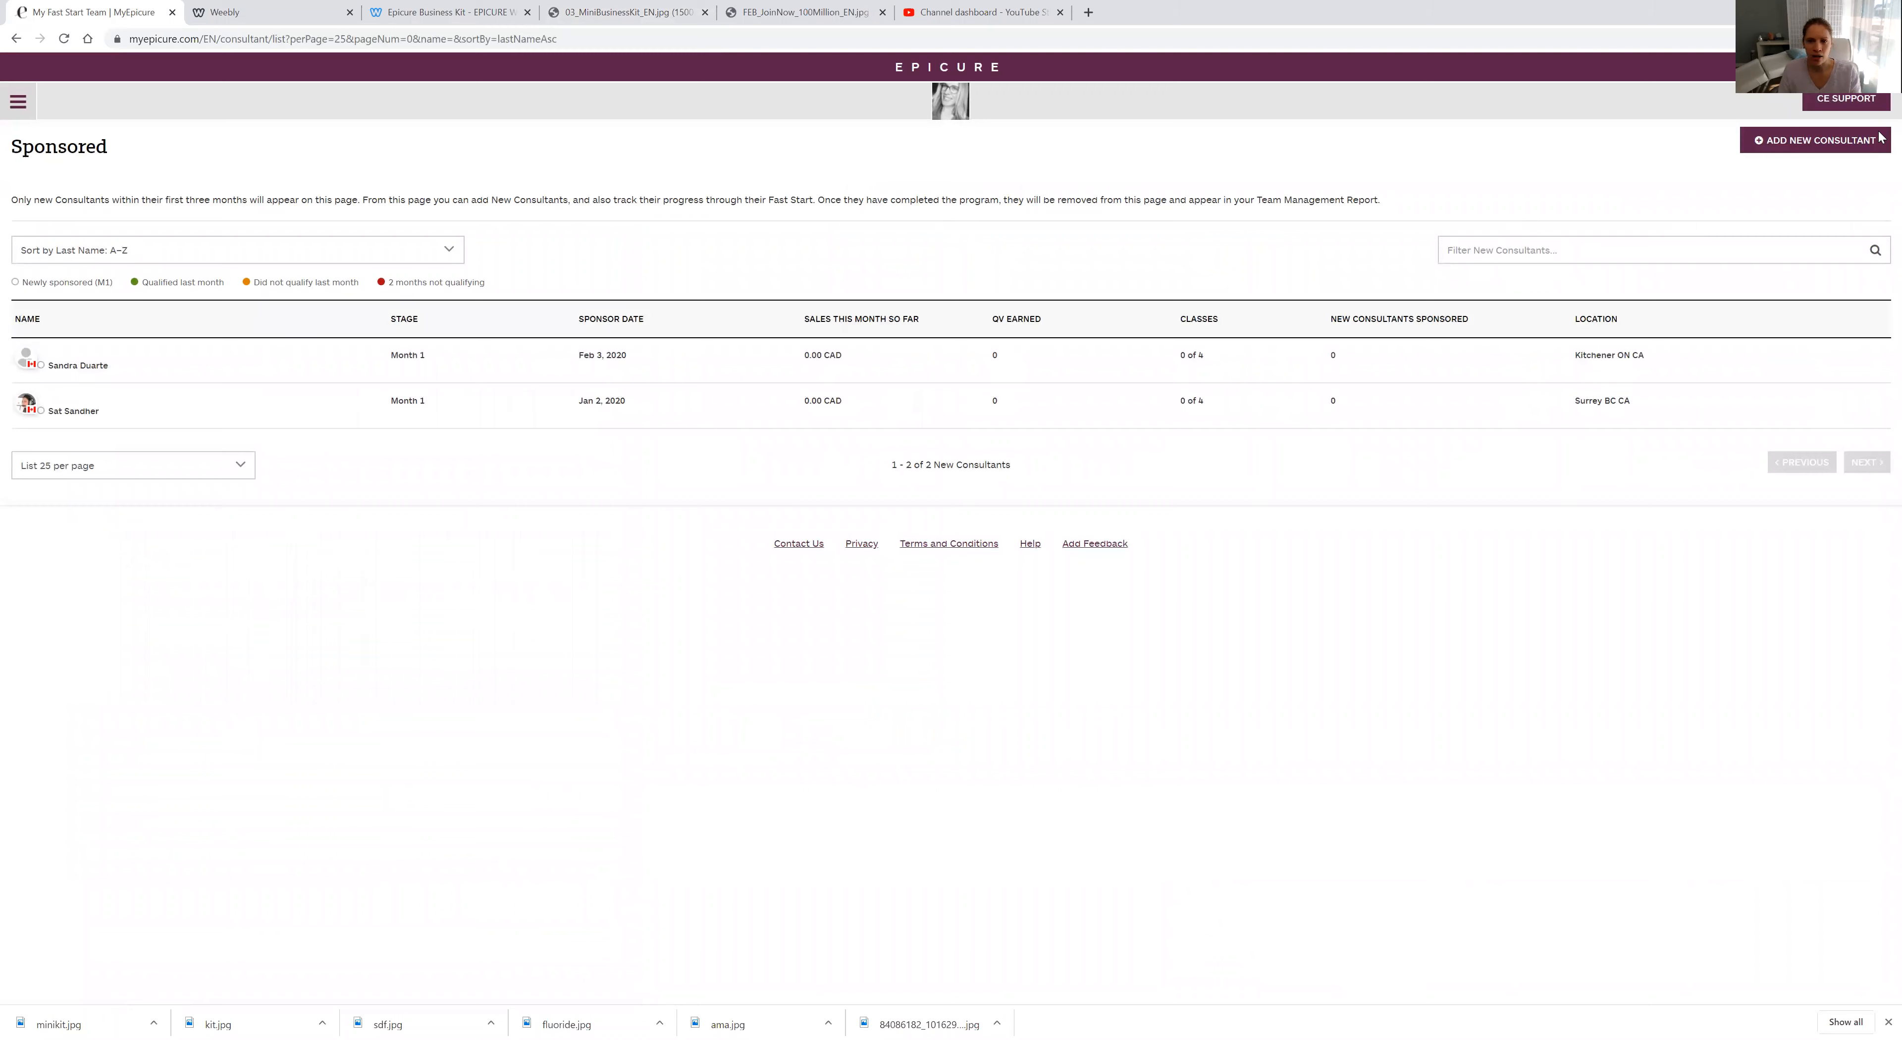
mouse_move(450, 12)
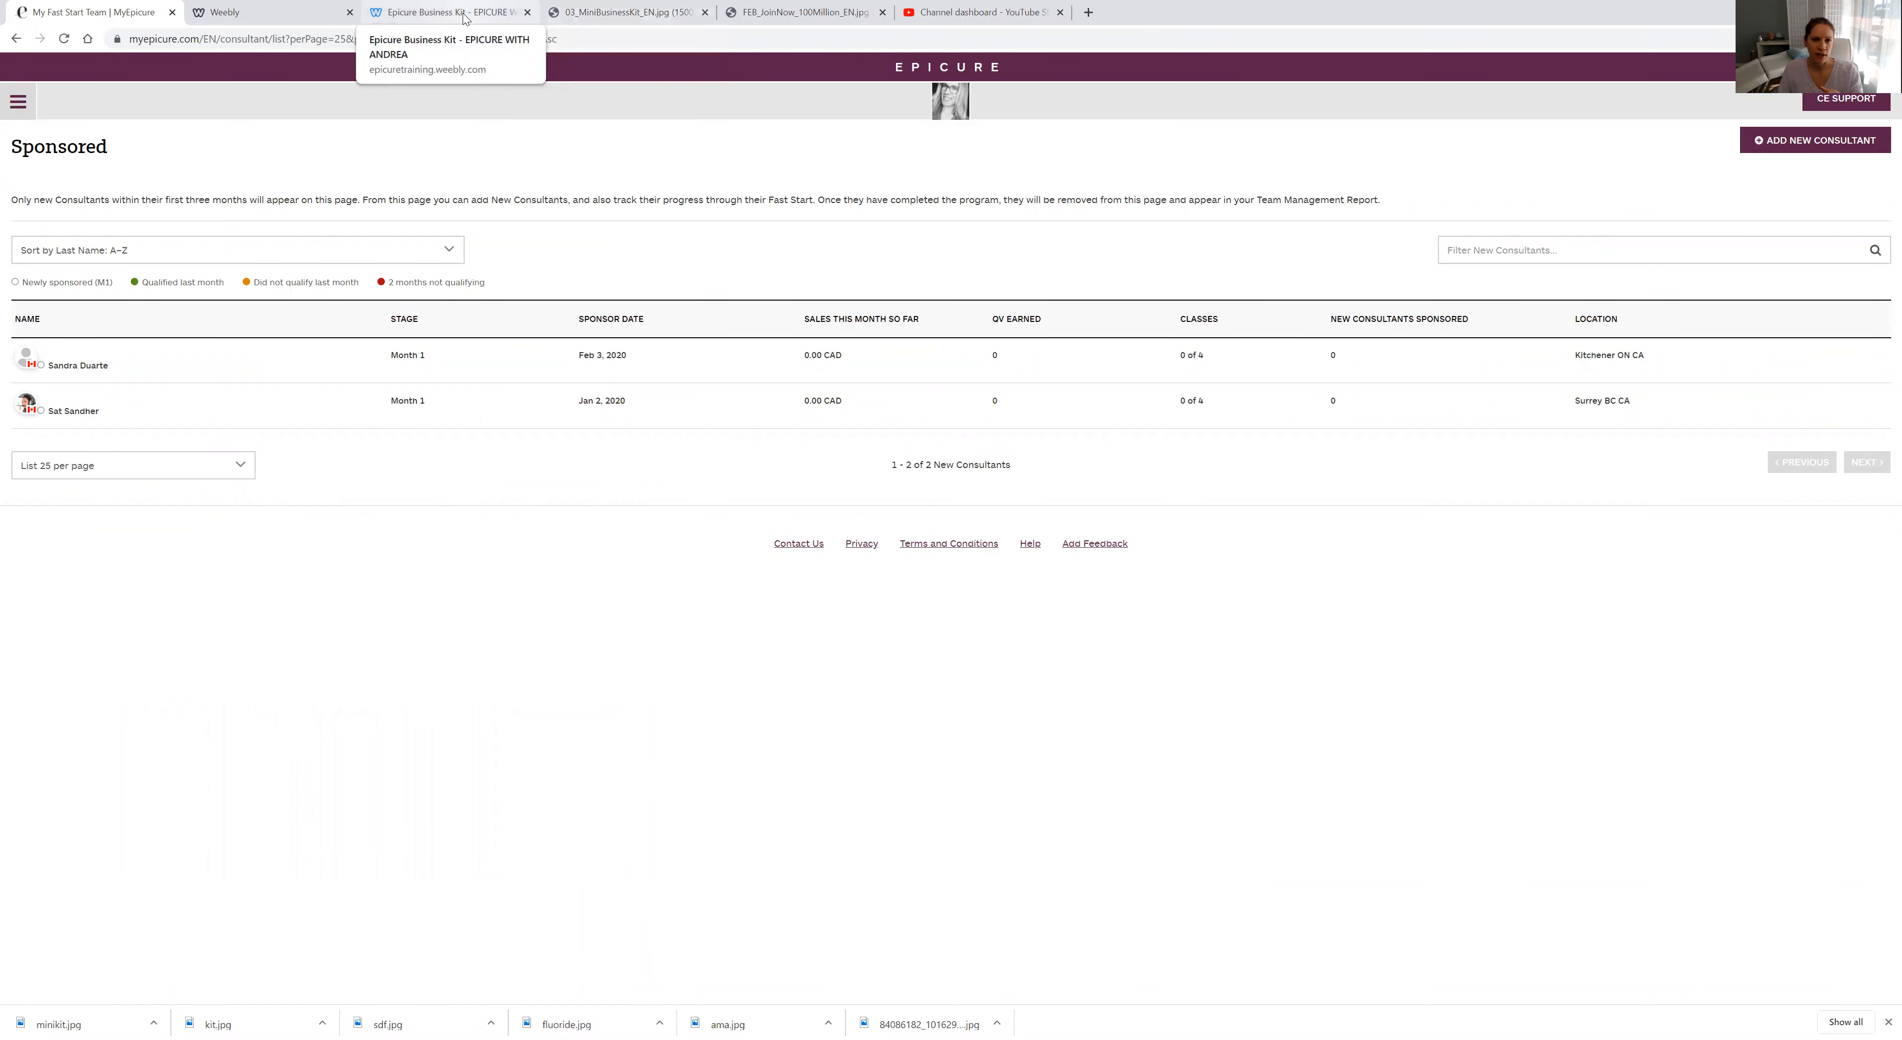
click(442, 12)
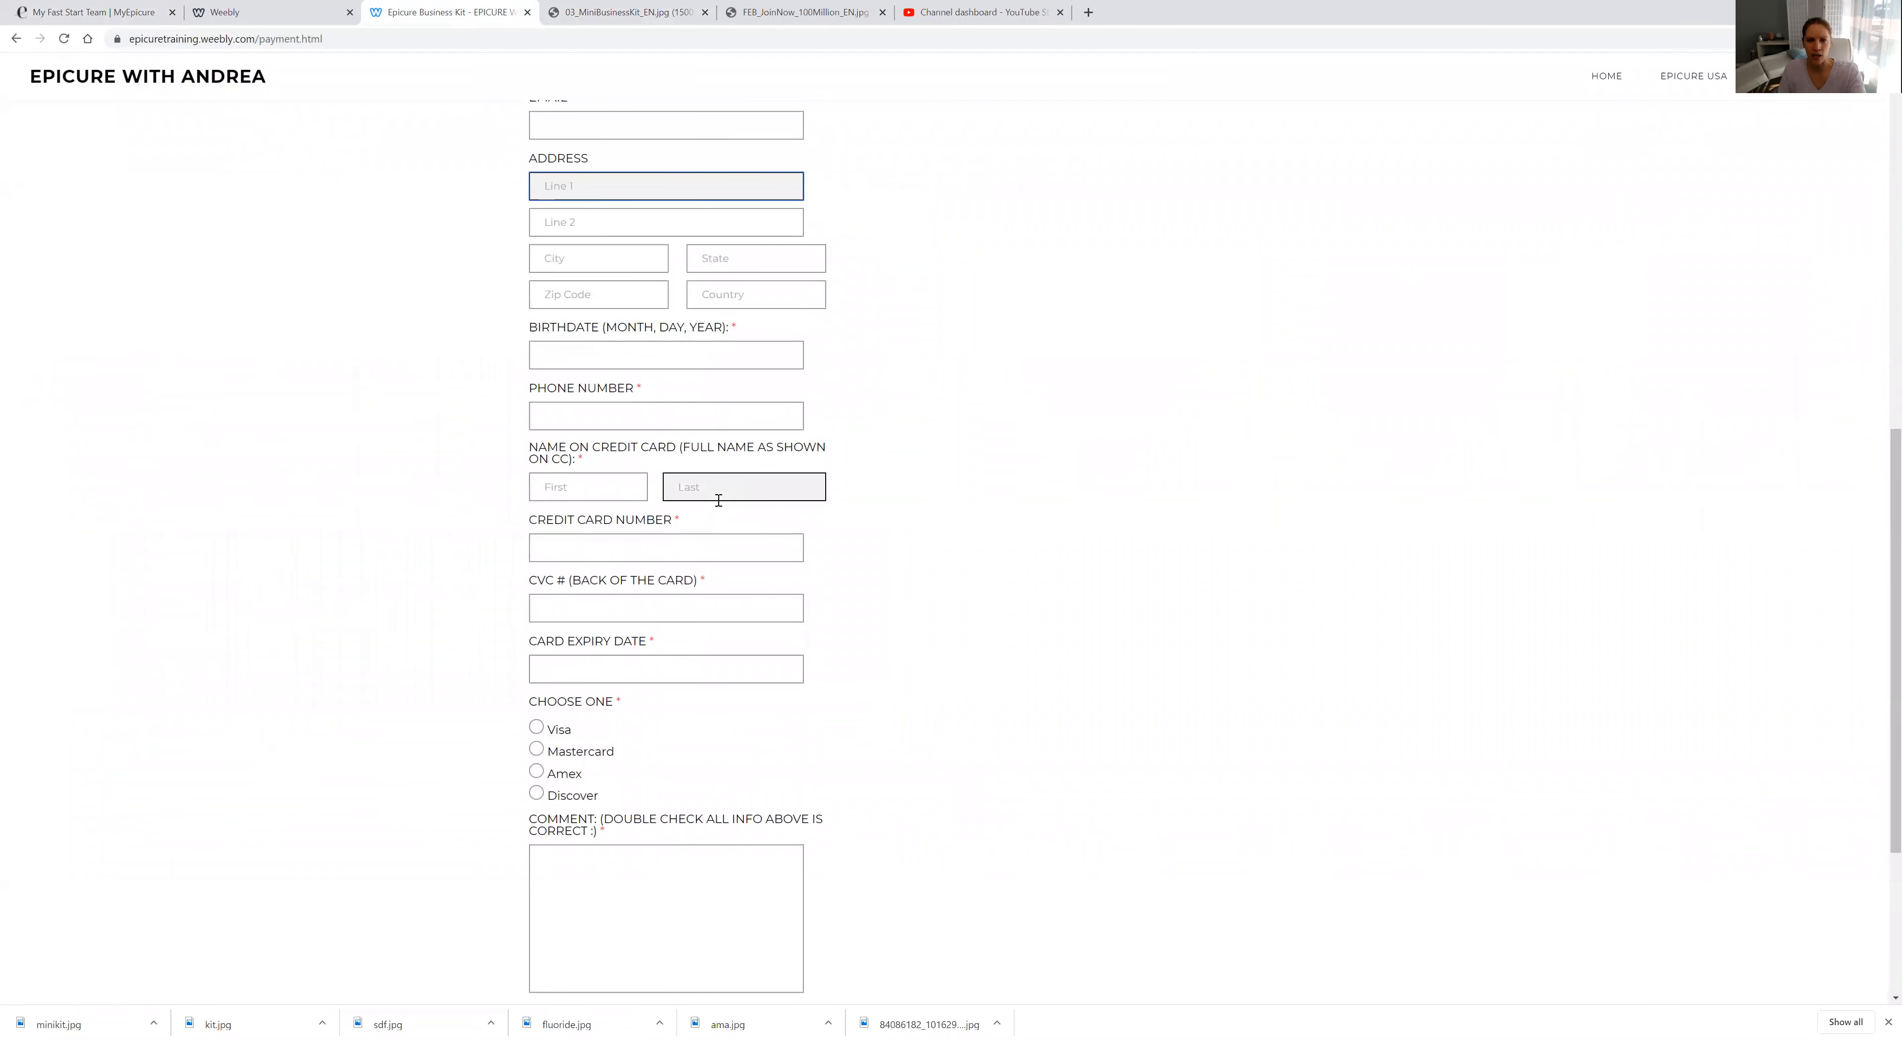
click(91, 11)
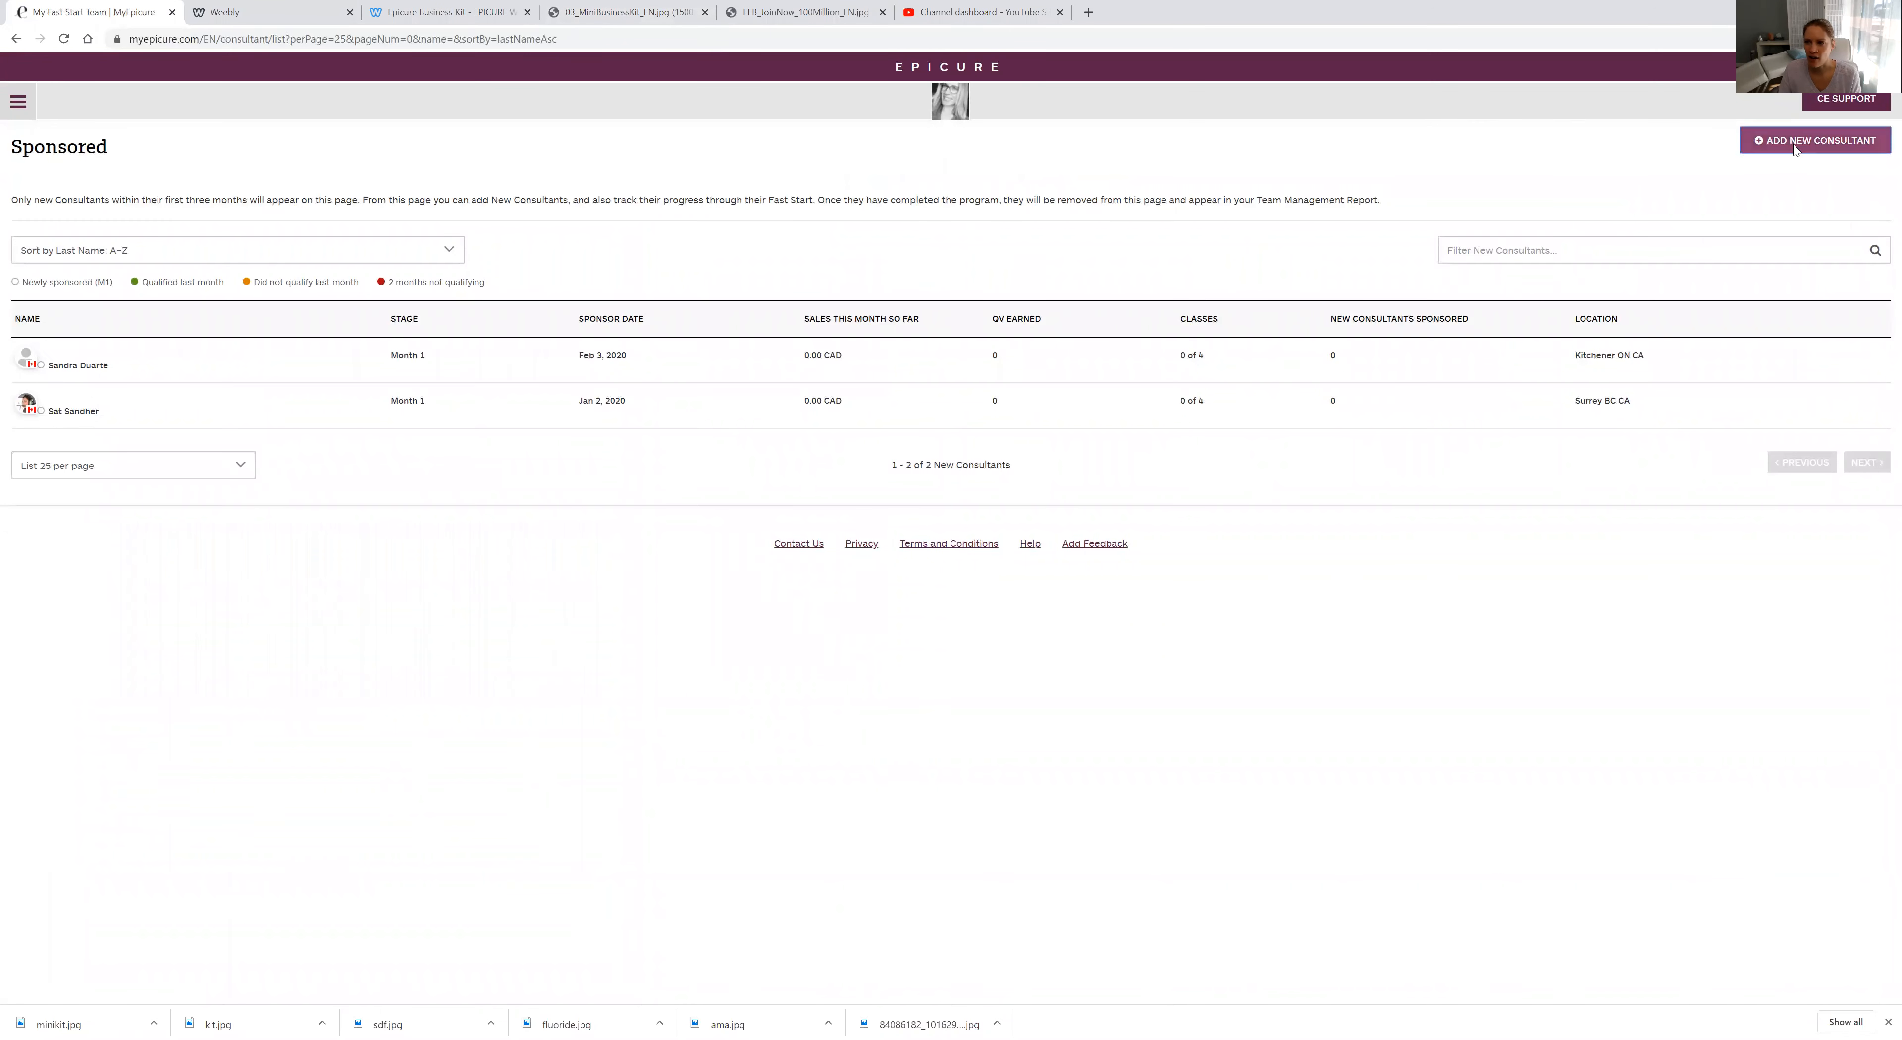
click(1814, 140)
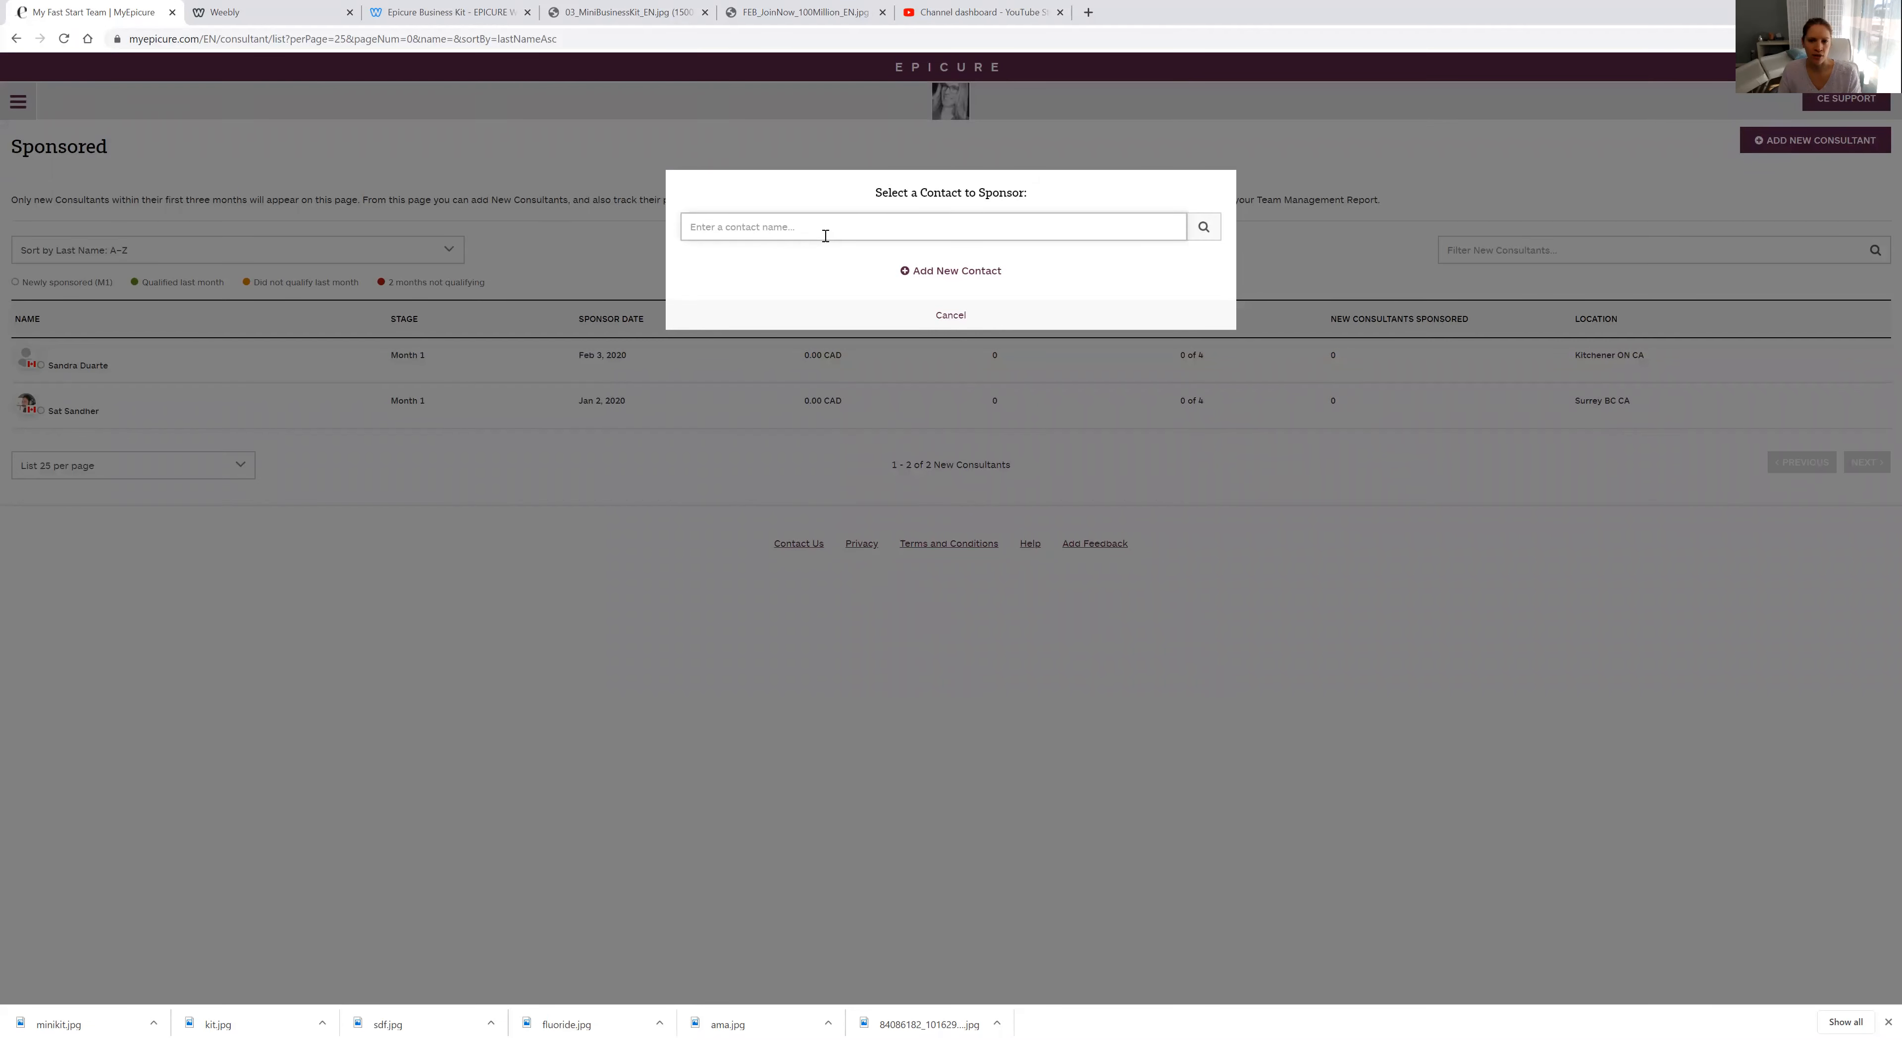
mouse_move(907, 231)
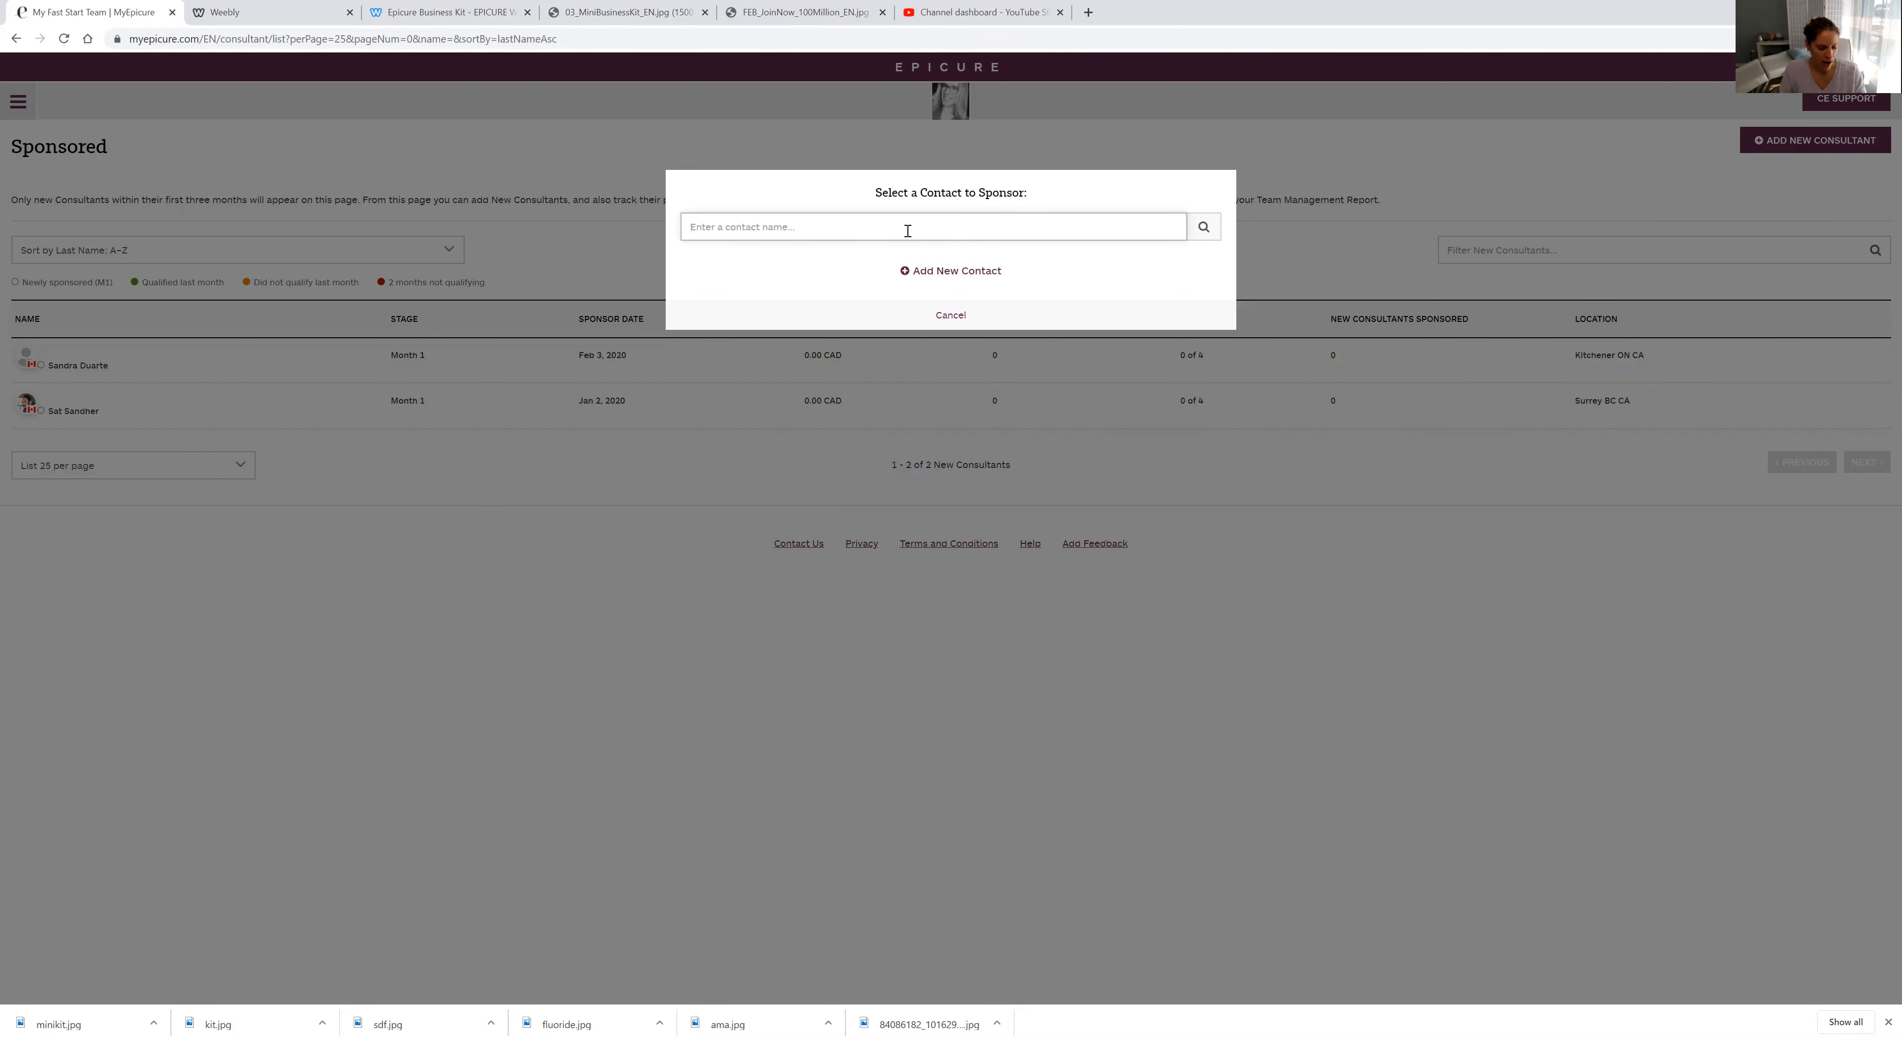
text(Test Test)
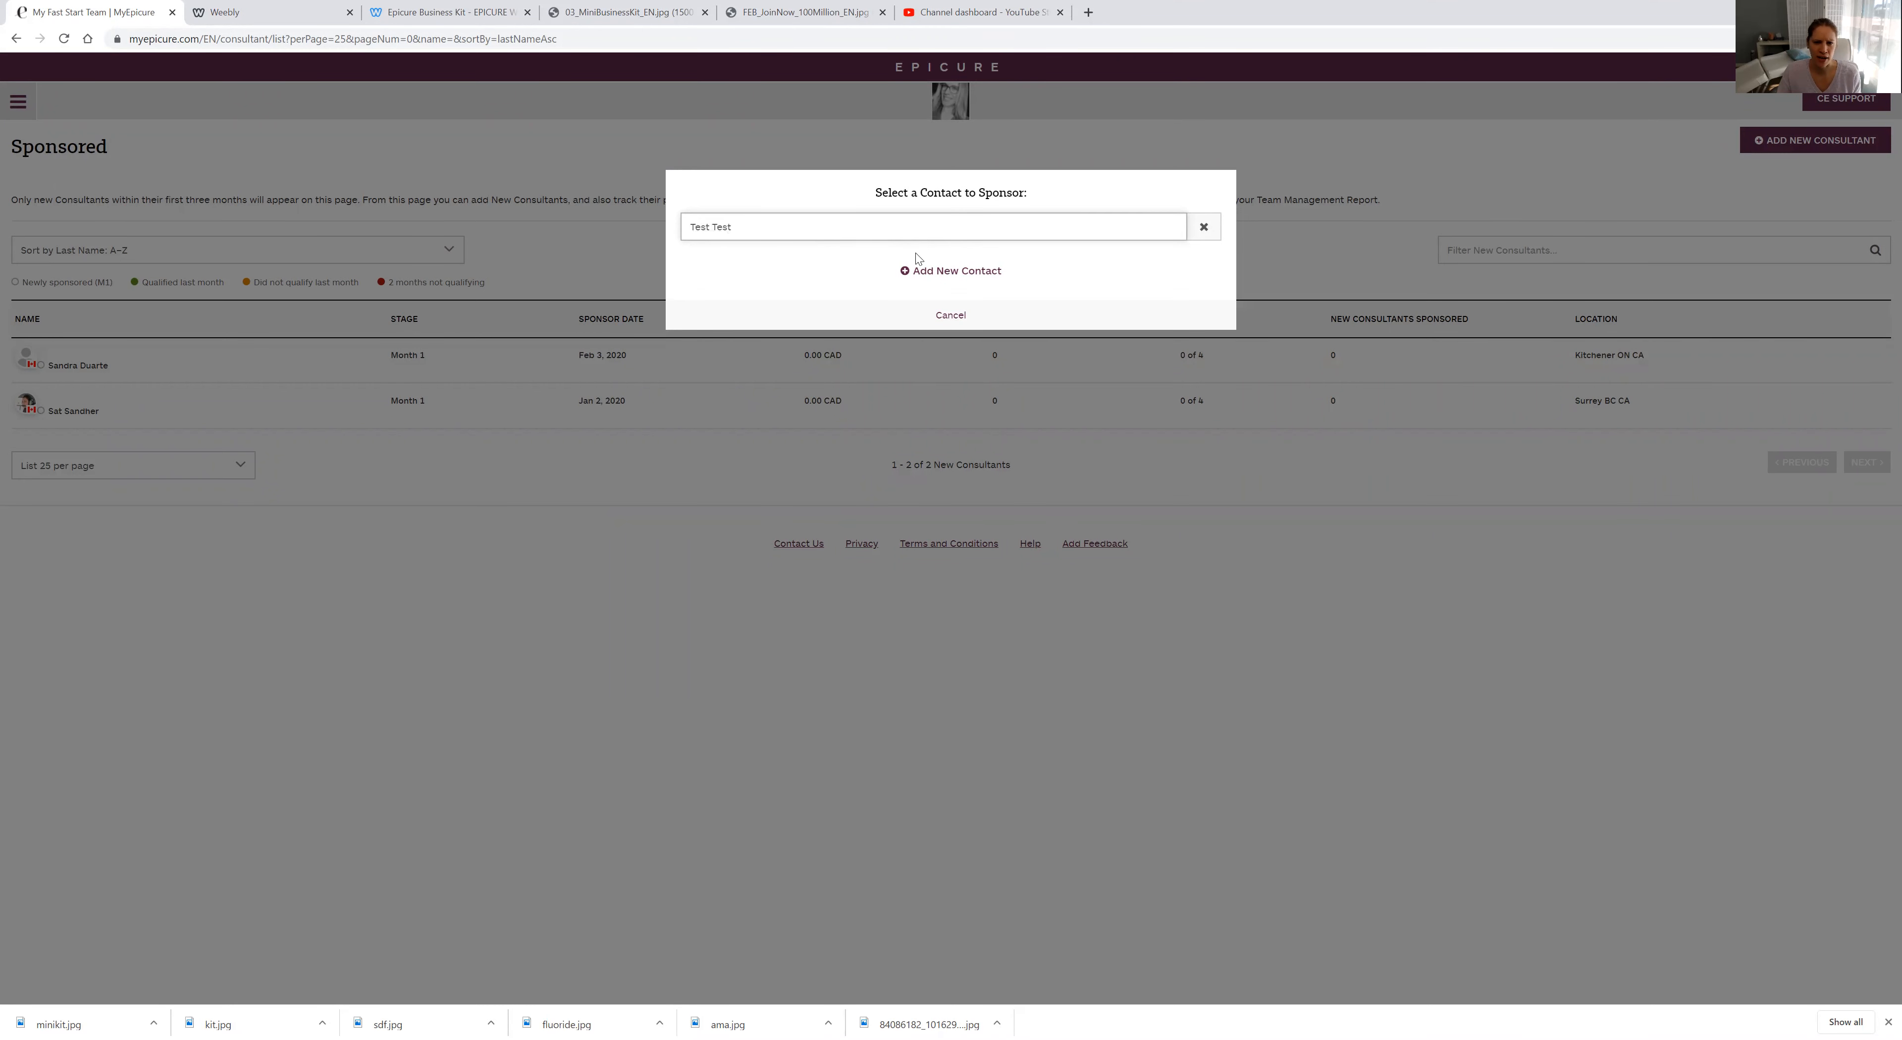
click(957, 271)
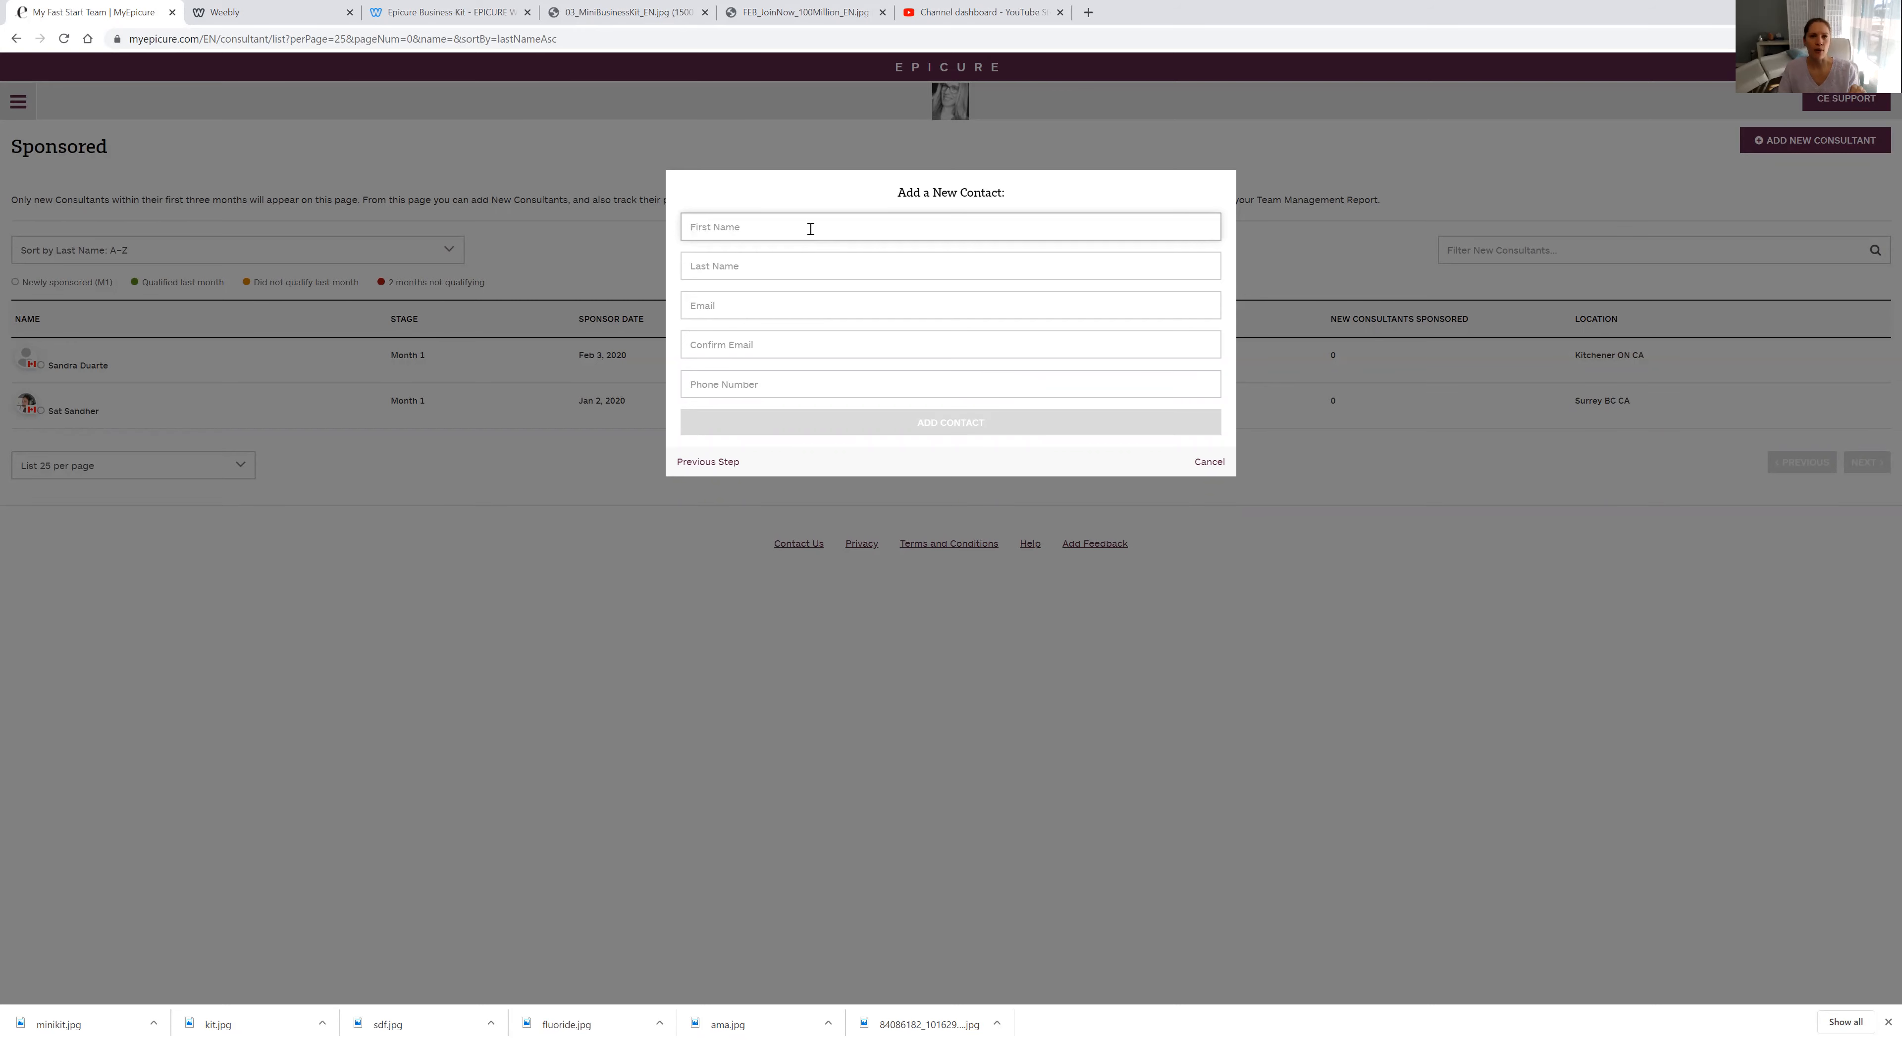
click(1209, 461)
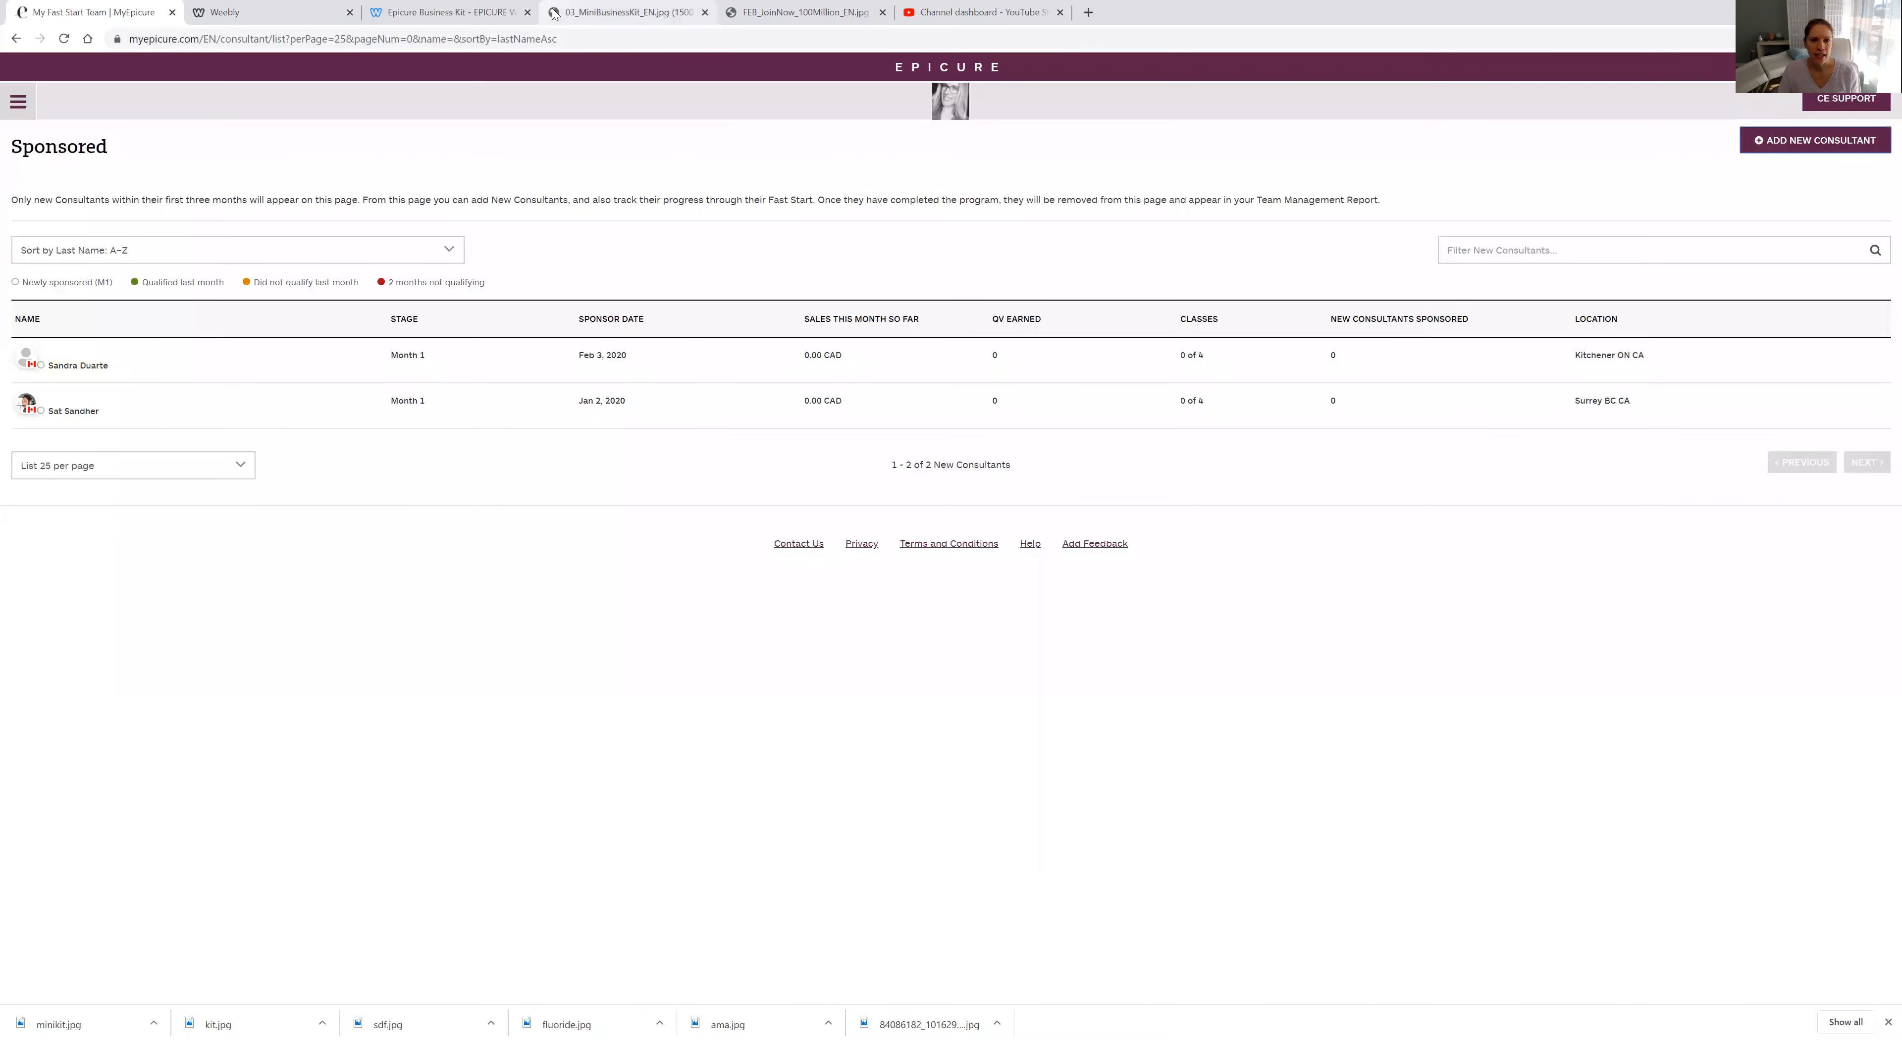
Step: Revisit the Epicure Business Kit signup form, then view the 03_MiniBusinessKit_EN.jpg photo
click(449, 12)
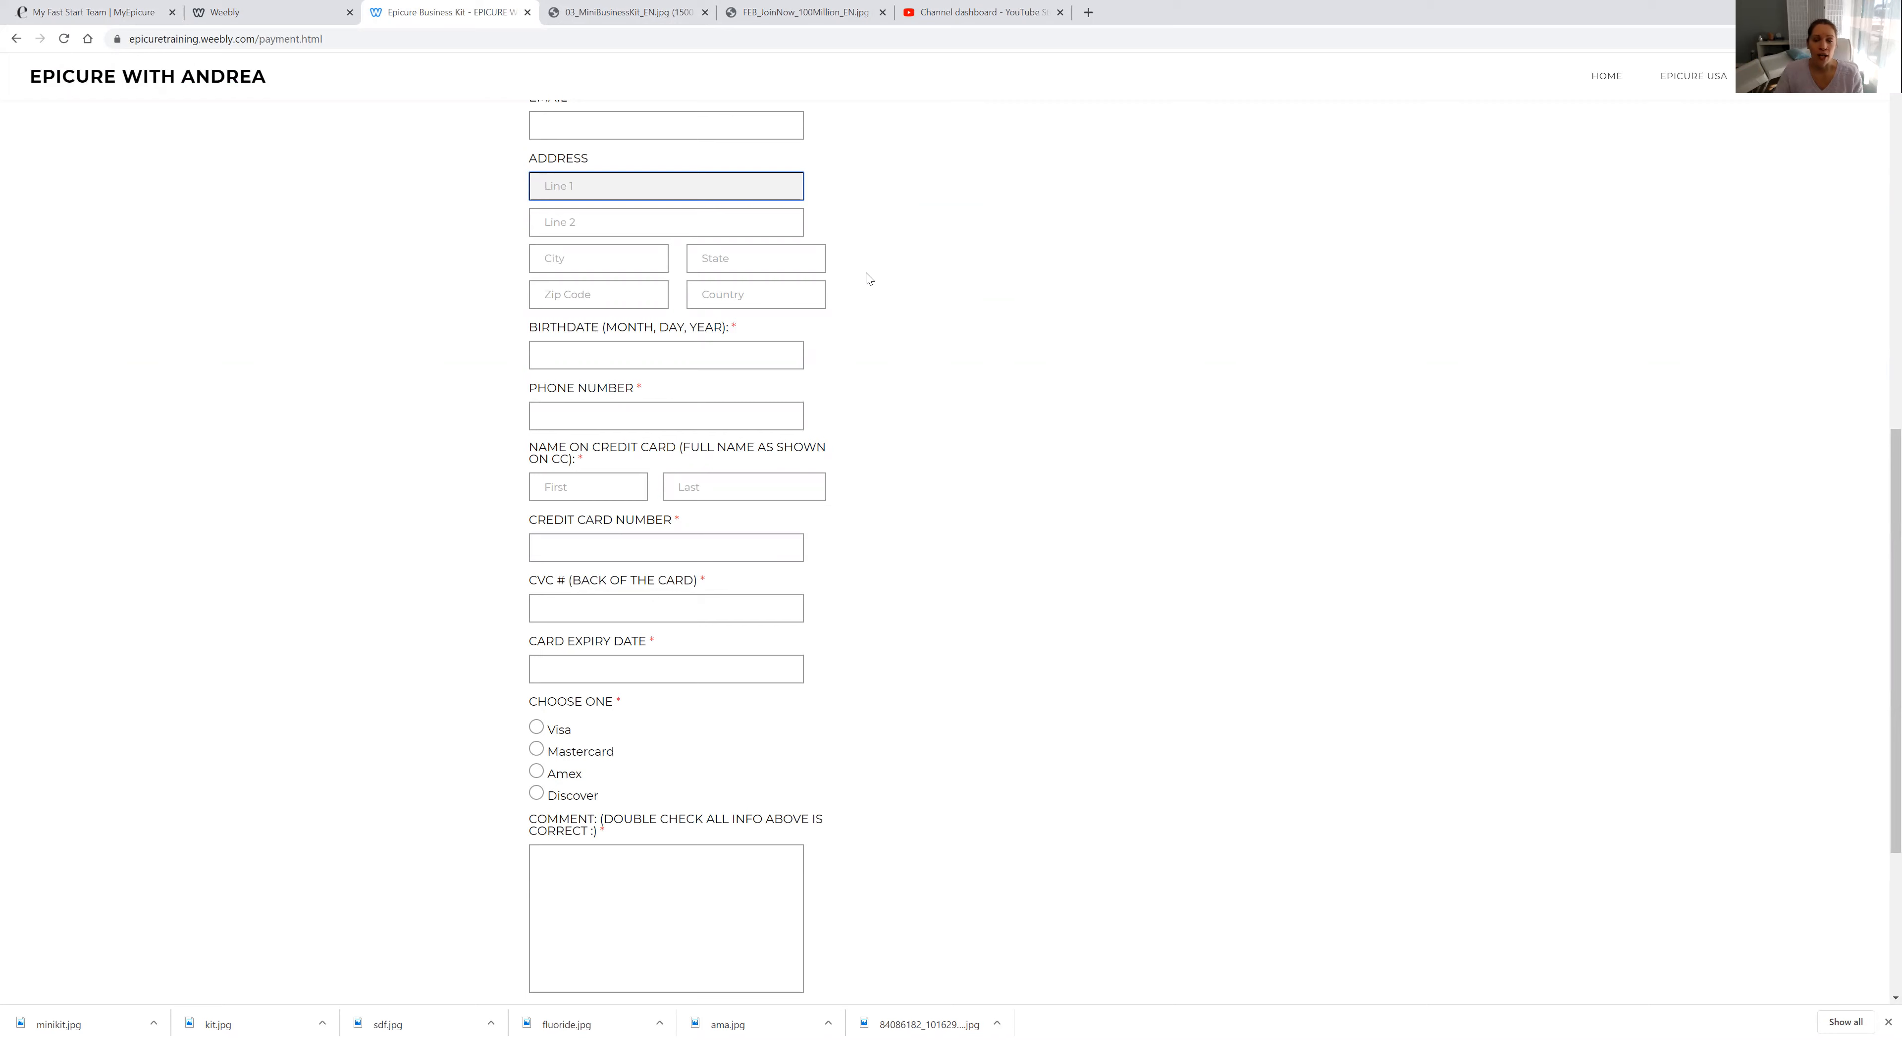
click(625, 12)
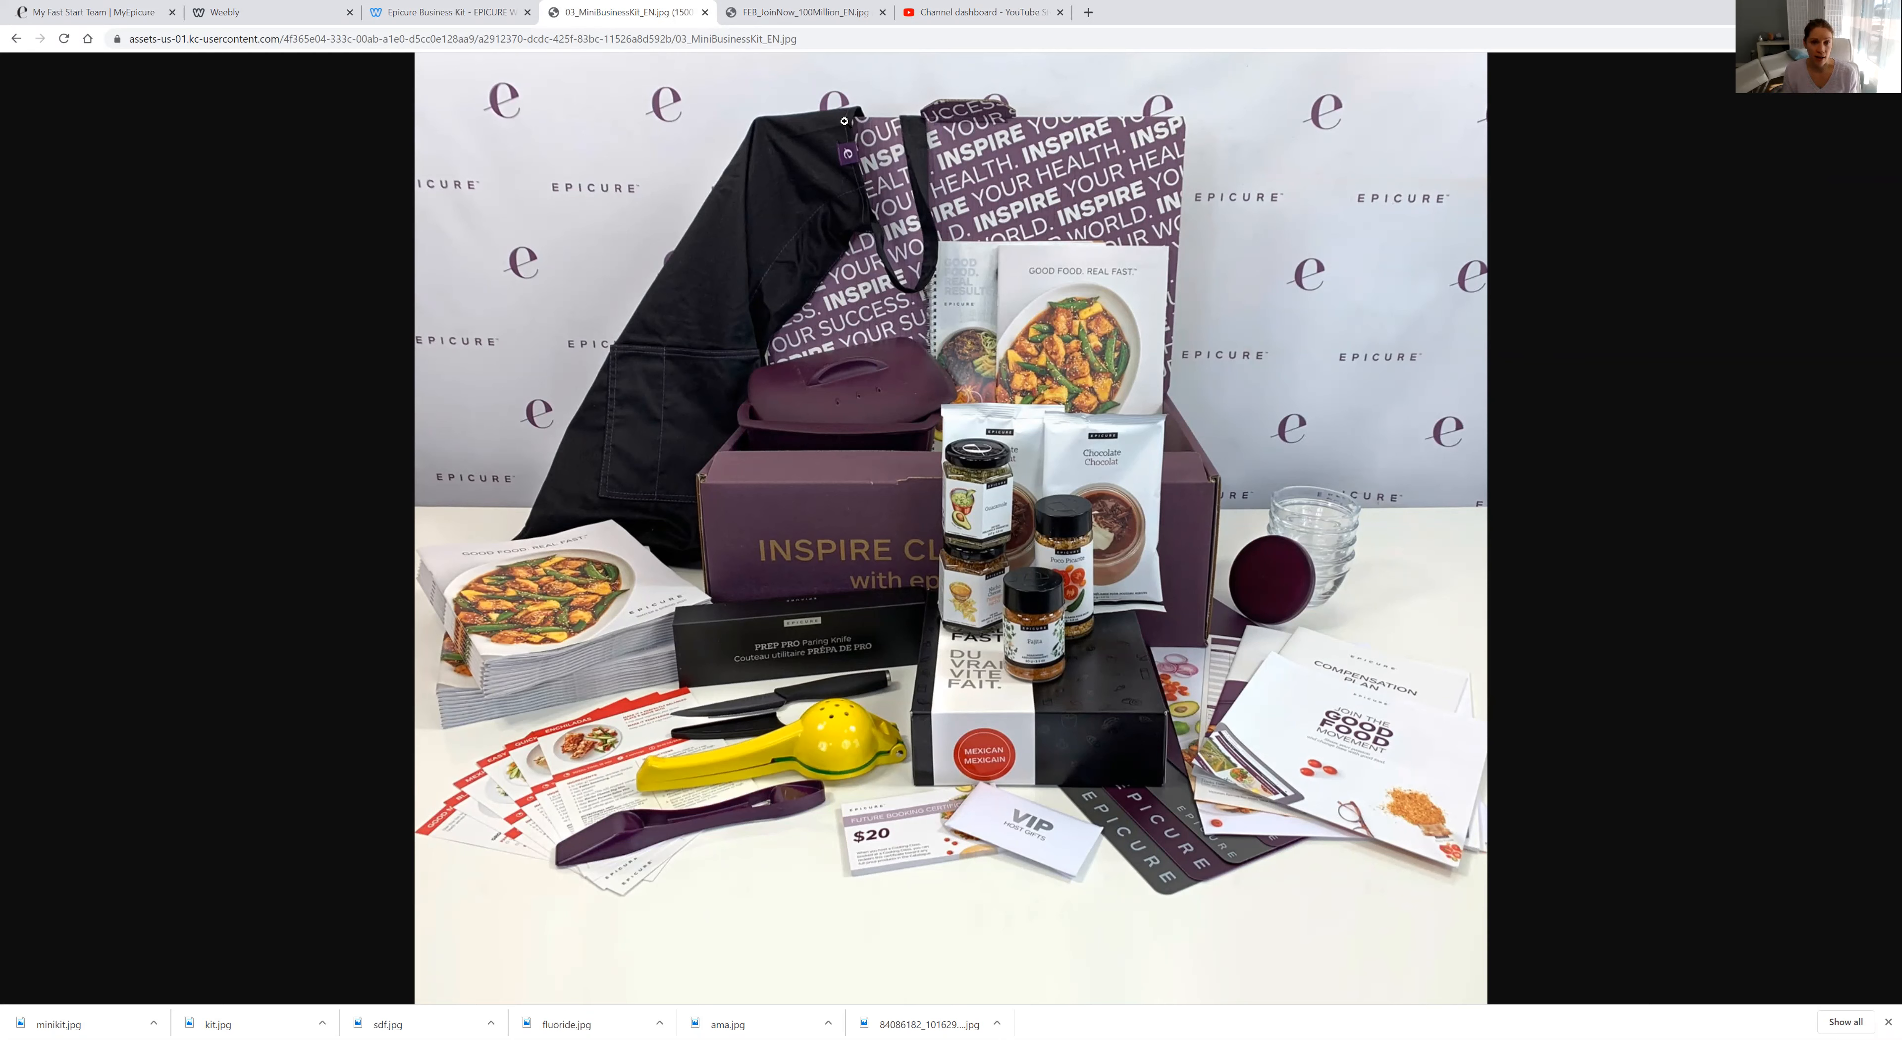
mouse_move(845, 370)
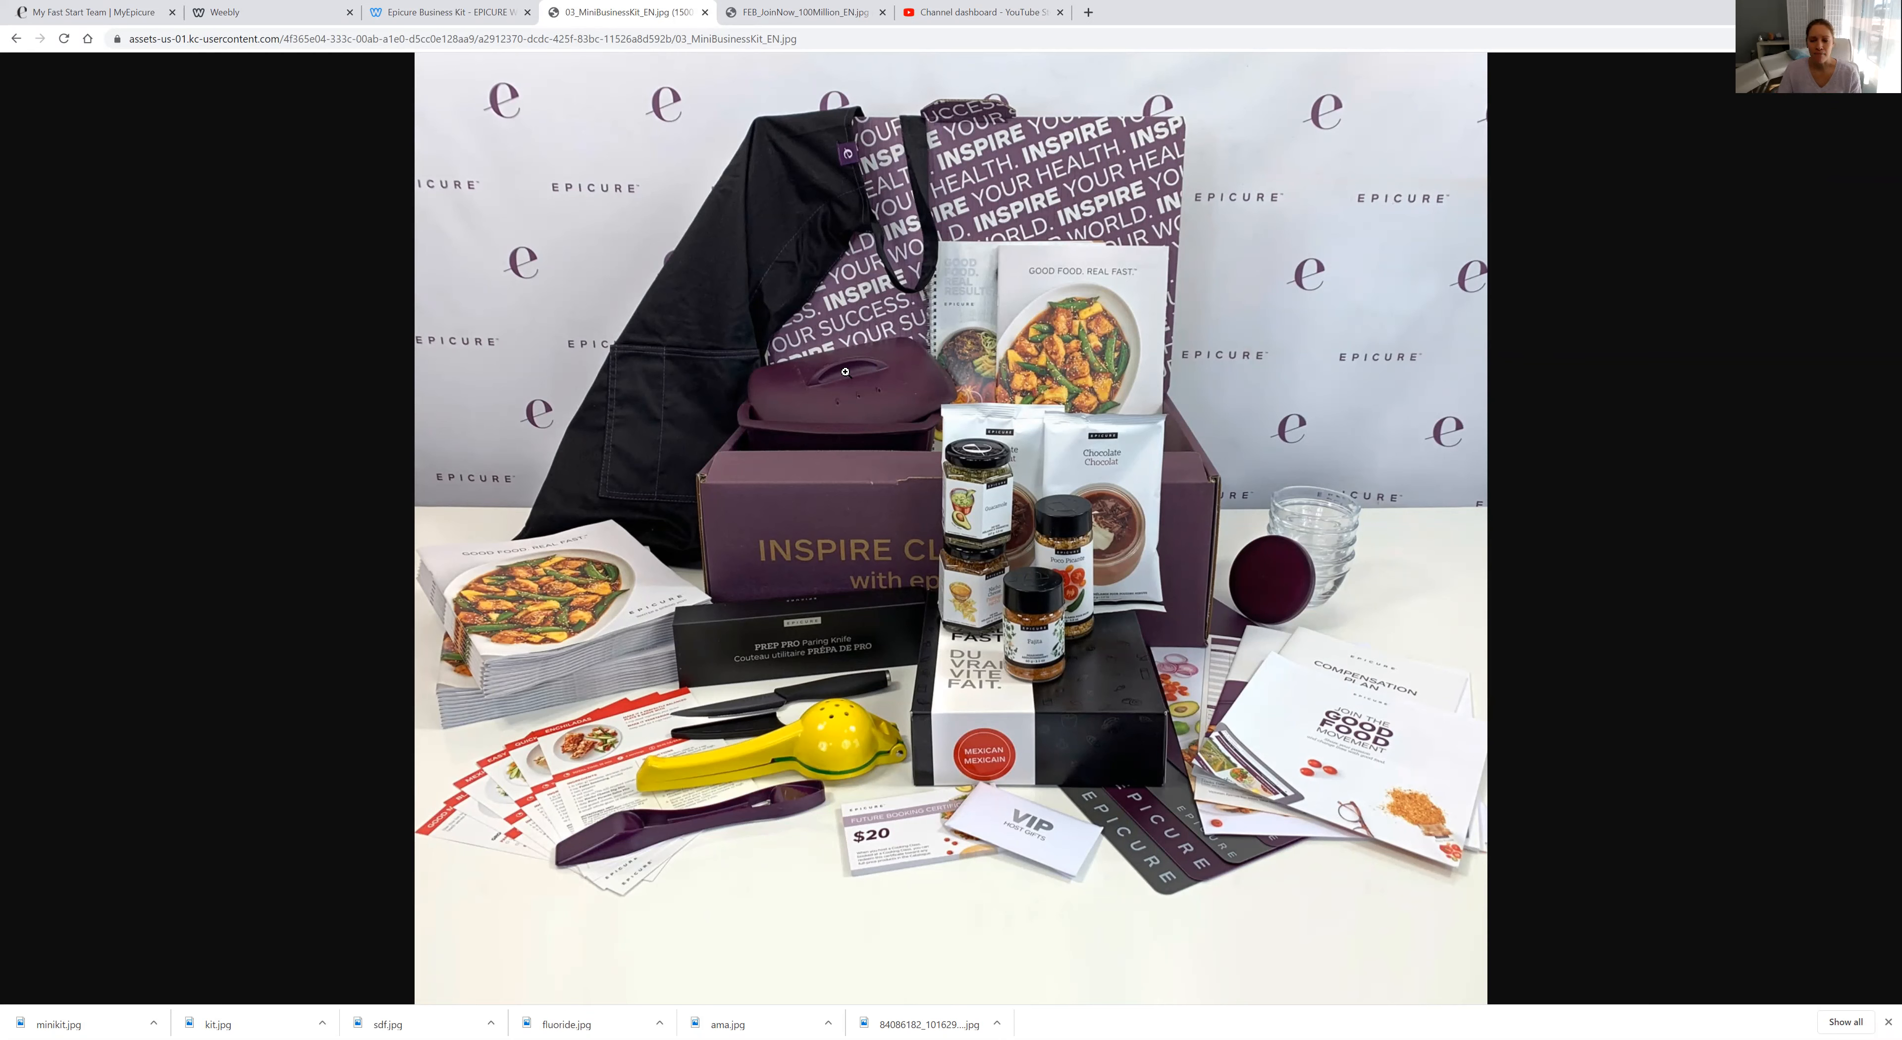